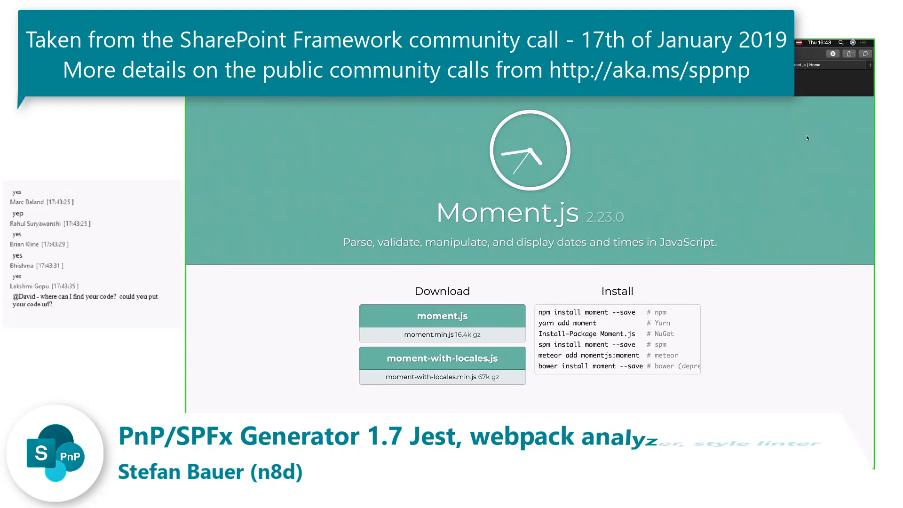
Browse to the pnp/generator-spfx pull requests and review the Version 1.6.0 PR commits.
{"action": "scroll", "scroll_direction": "down", "scroll_amount": 3}
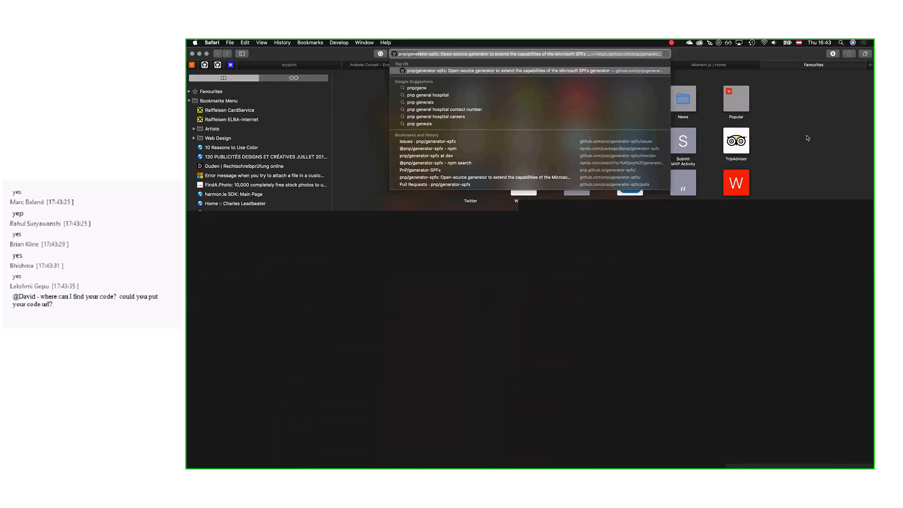
{"action": "left_click", "coordinate": [486, 71]}
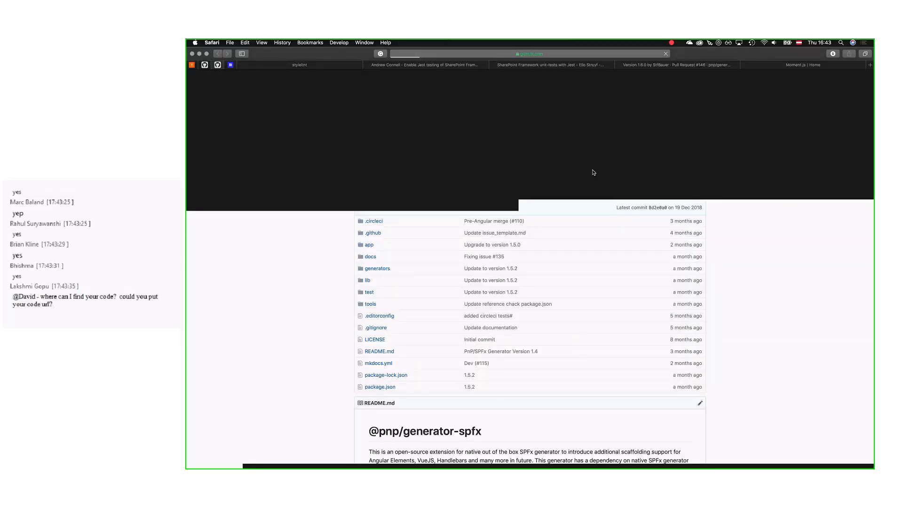
{"action": "left_click", "coordinate": [449, 122]}
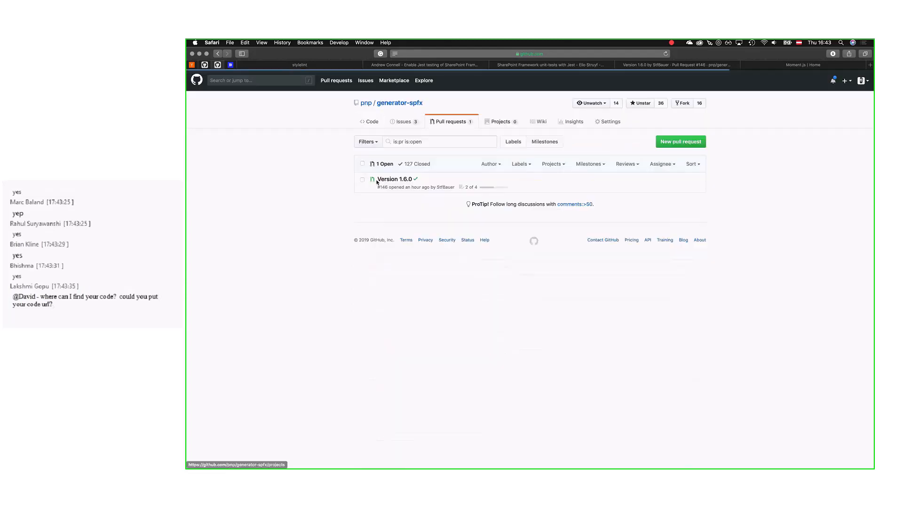
{"action": "mouse_move", "coordinate": [394, 178]}
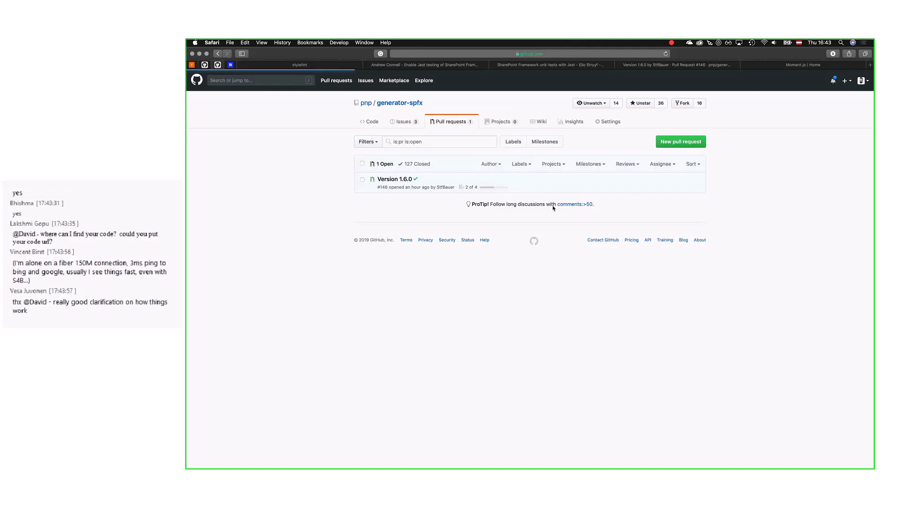
{"action": "left_click", "coordinate": [394, 178]}
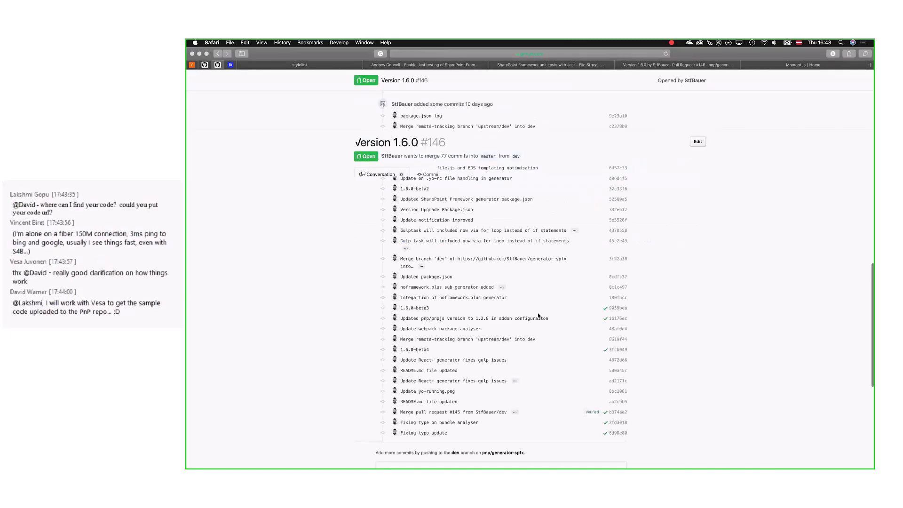
{"action": "scroll", "scroll_direction": "down", "scroll_amount": 3}
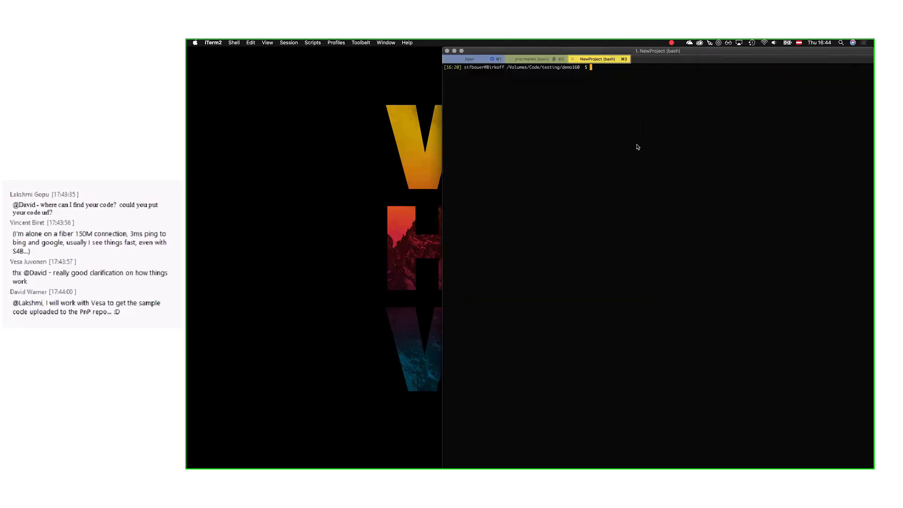
{"action": "type", "text": "yo @pnp/spf"}
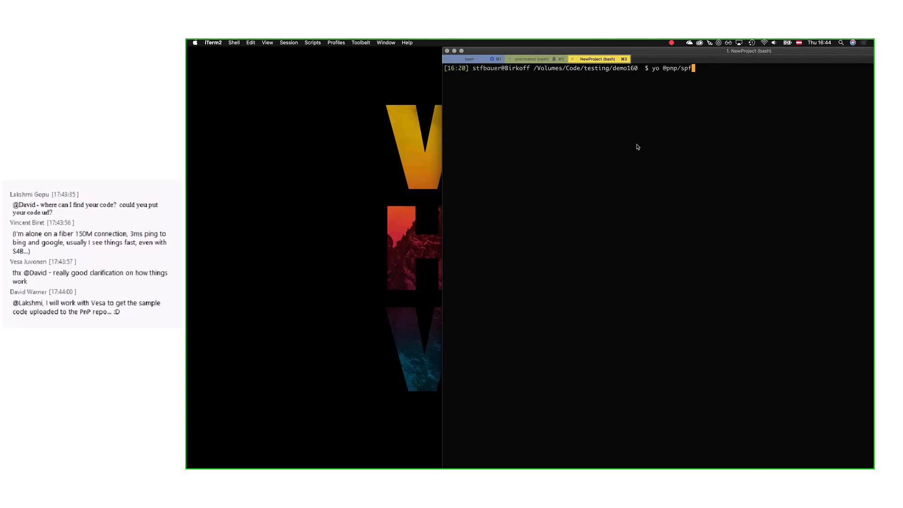
{"action": "type", "text": "x"}
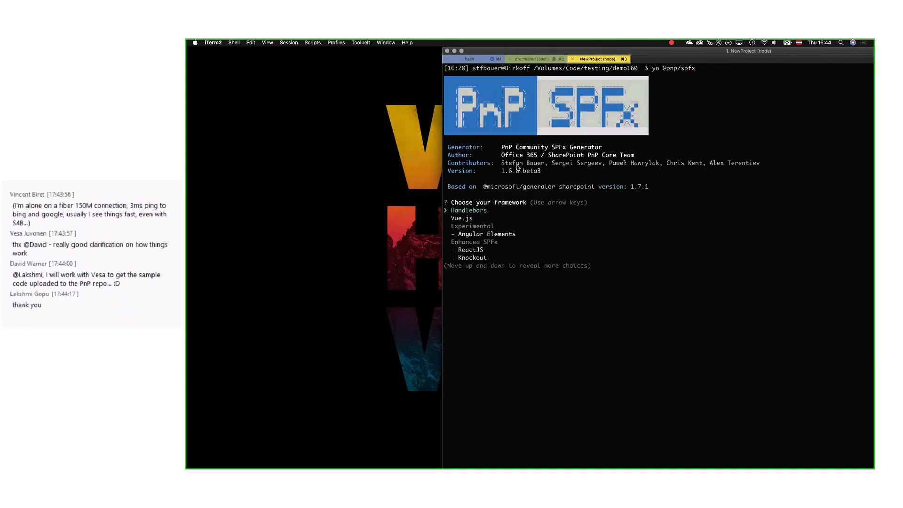
{"action": "mouse_move", "coordinate": [541, 175]}
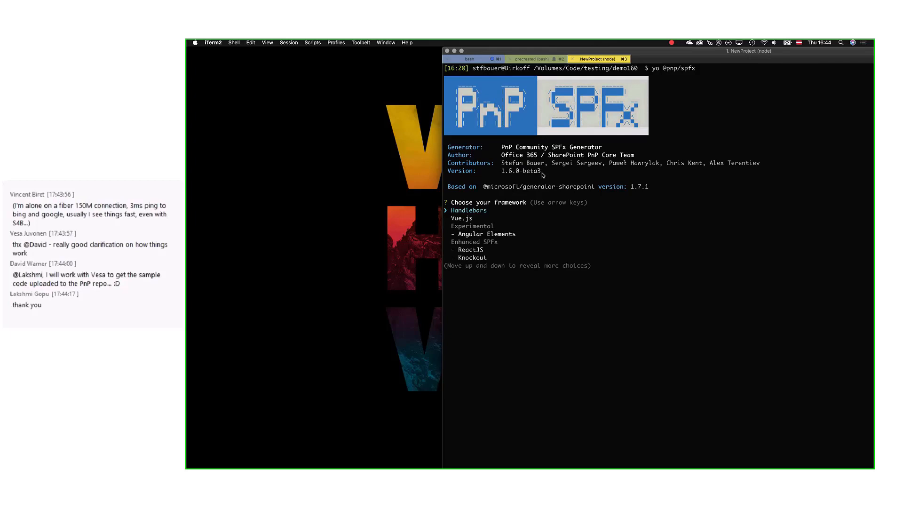
{"action": "mouse_move", "coordinate": [625, 182]}
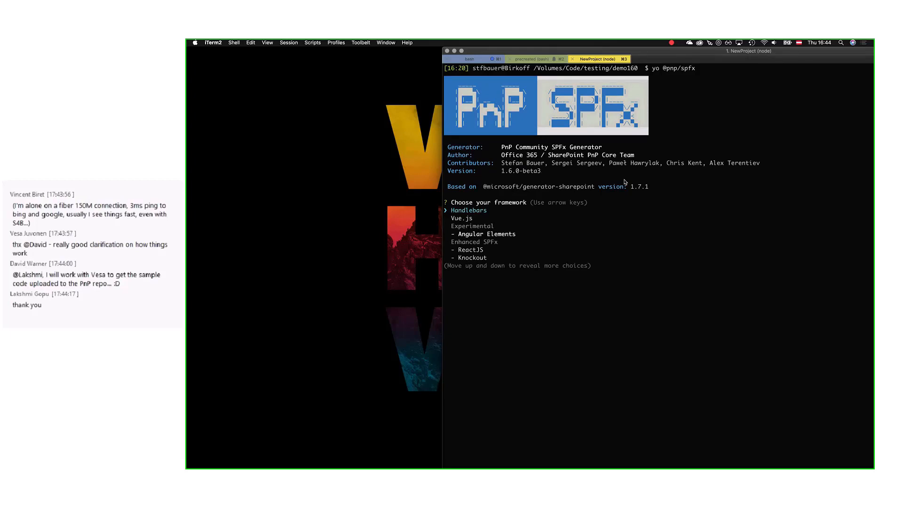
{"action": "key", "text": "up"}
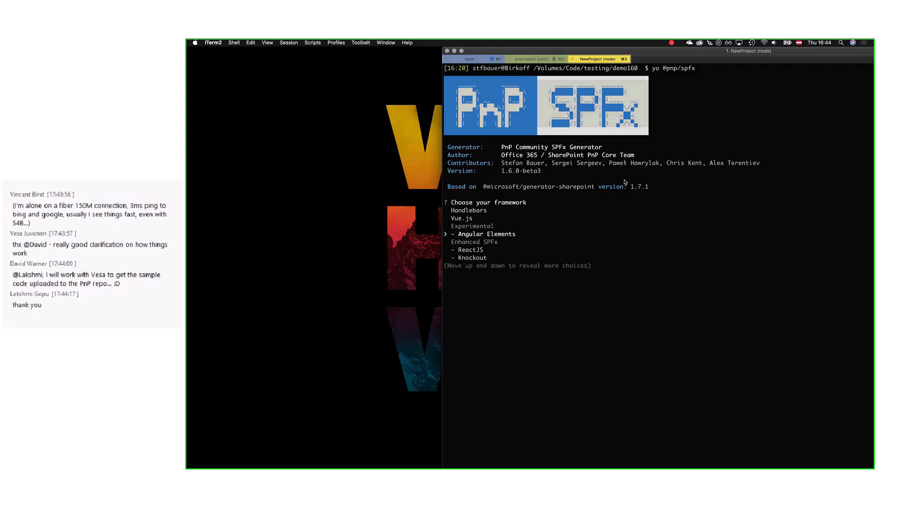
{"action": "scroll", "scroll_direction": "down", "scroll_amount": 3}
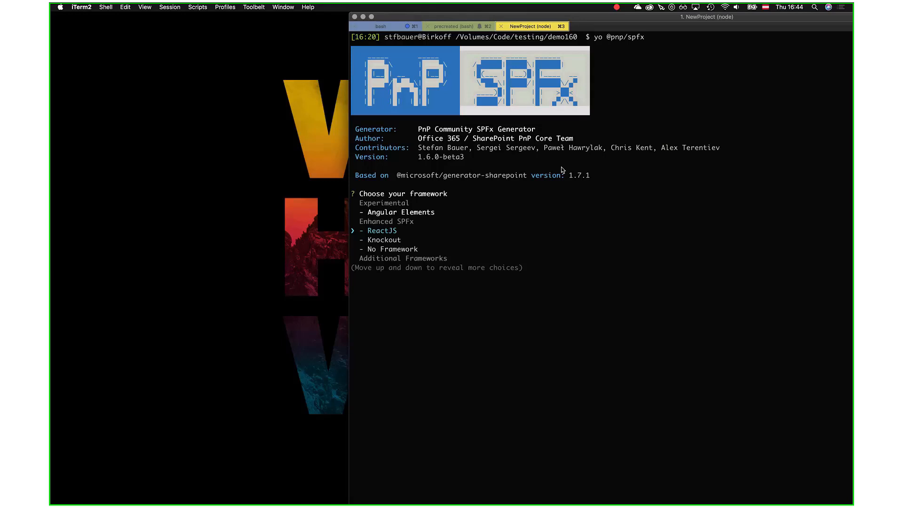
{"action": "key", "text": "return"}
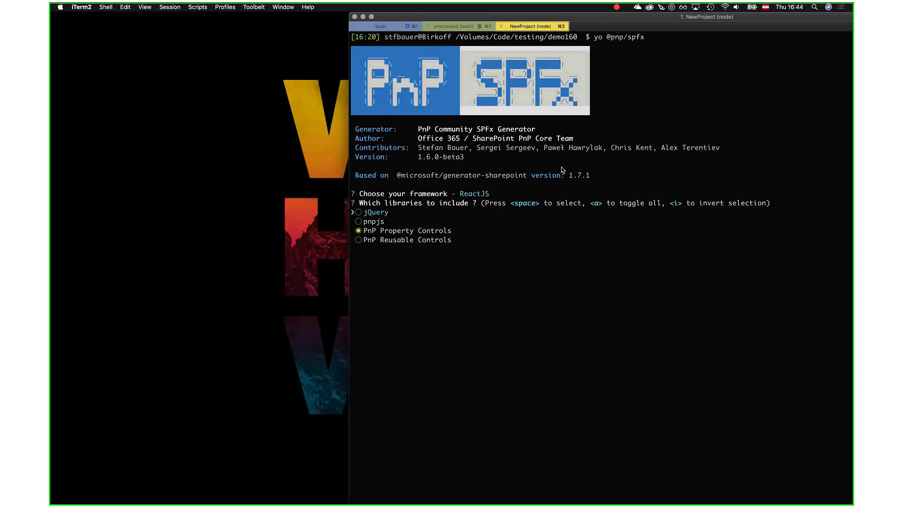
Include jQuery, pnpjs, PnP Property Controls and Reusable Controls, accepting jQuery 3.x.x.
{"action": "key", "text": "Down"}
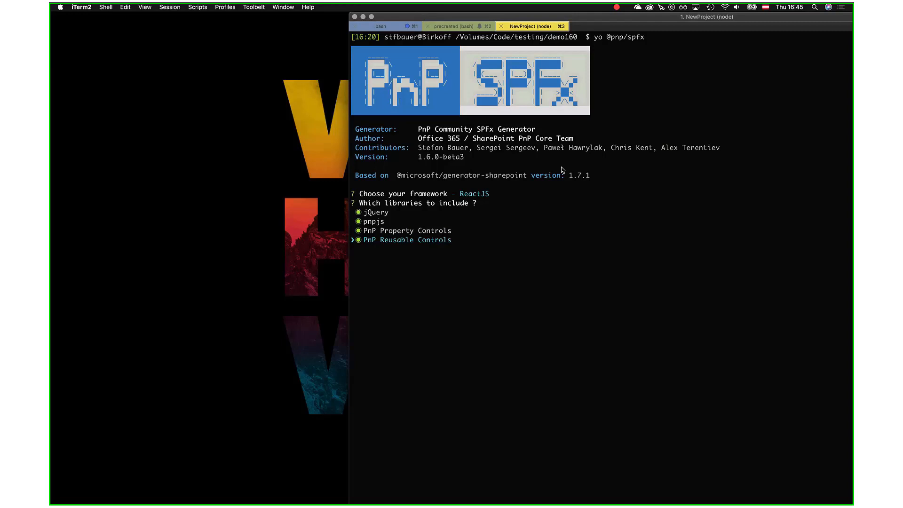
{"action": "key", "text": "Up"}
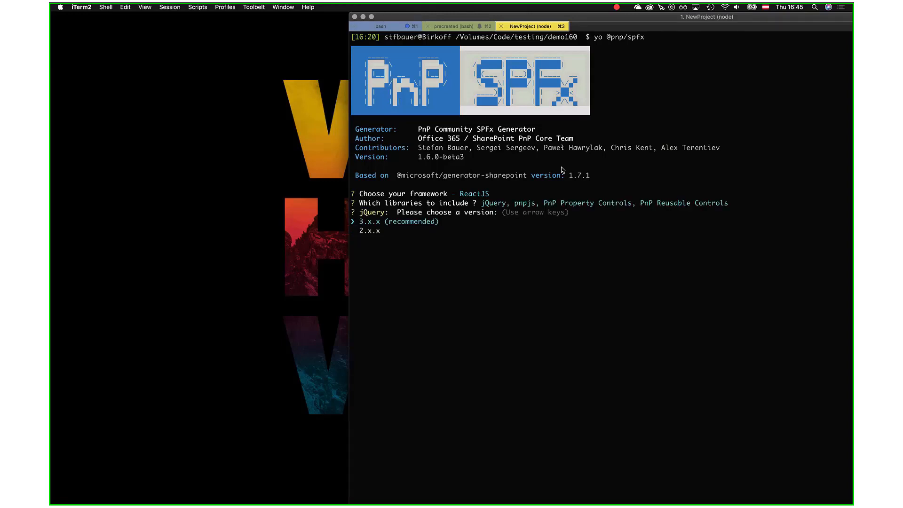
{"action": "key", "text": "Return"}
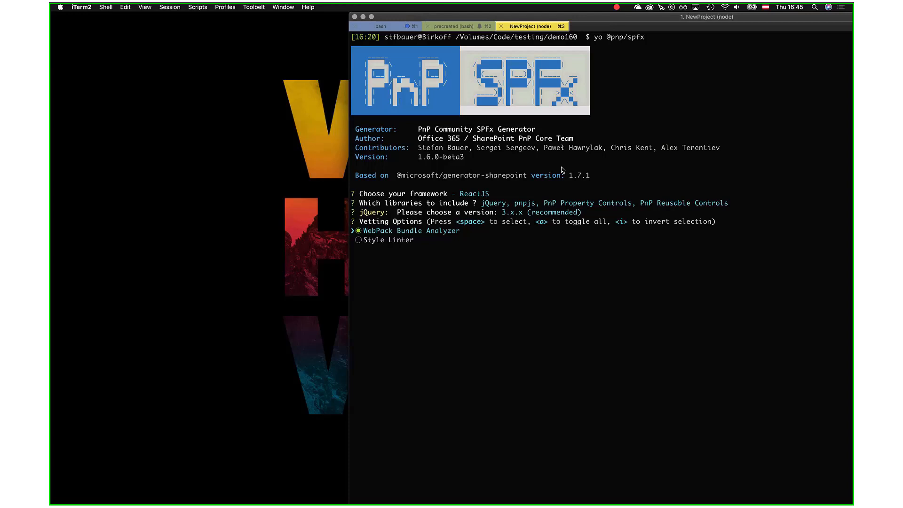
Add Style Linter alongside WebPack Bundle Analyzer for vetting and choose Jest for testing.
{"action": "key", "text": "Down"}
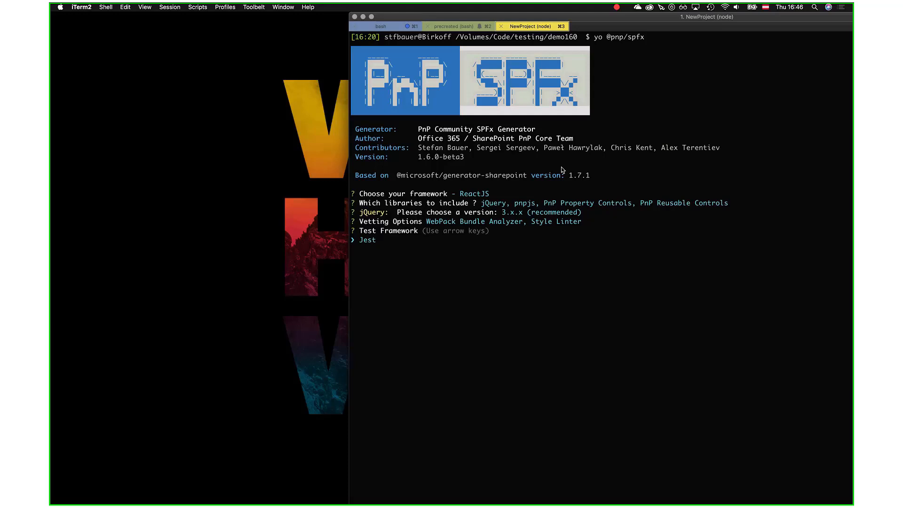
{"action": "key", "text": "Return"}
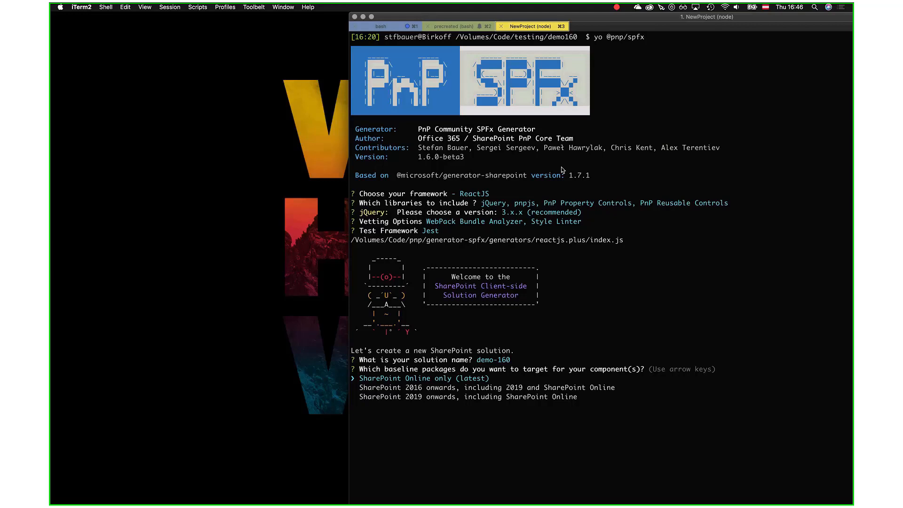
Scaffold a SharePoint Online-only HelloWorld web part with defaults and start a new shell session.
{"action": "key", "text": "Return"}
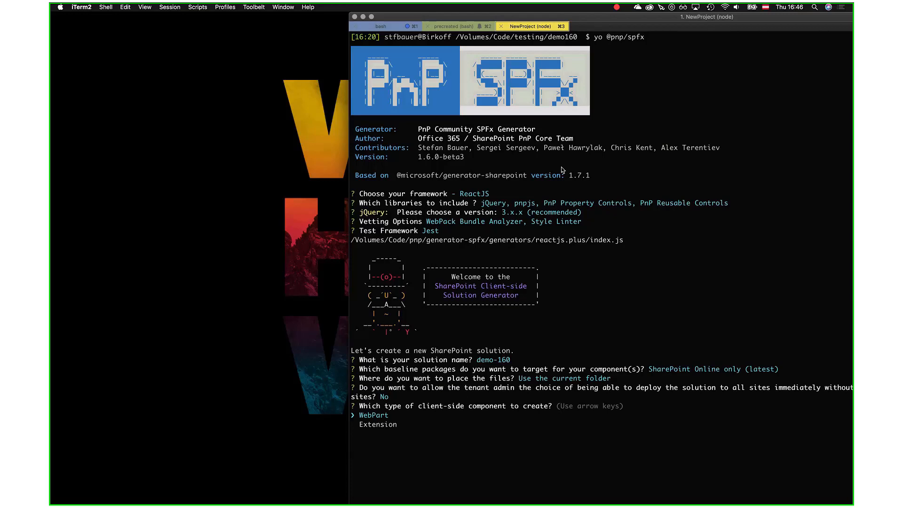
{"action": "key", "text": "Return"}
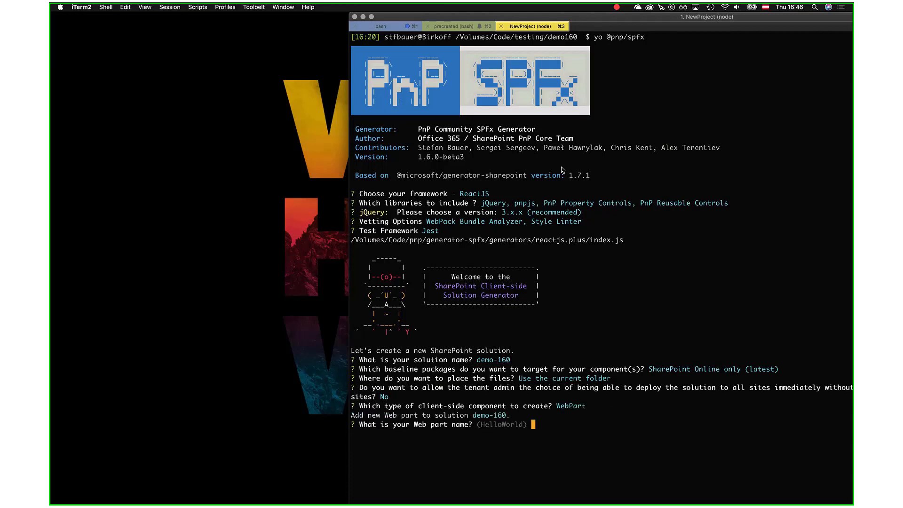
{"action": "key", "text": "Return"}
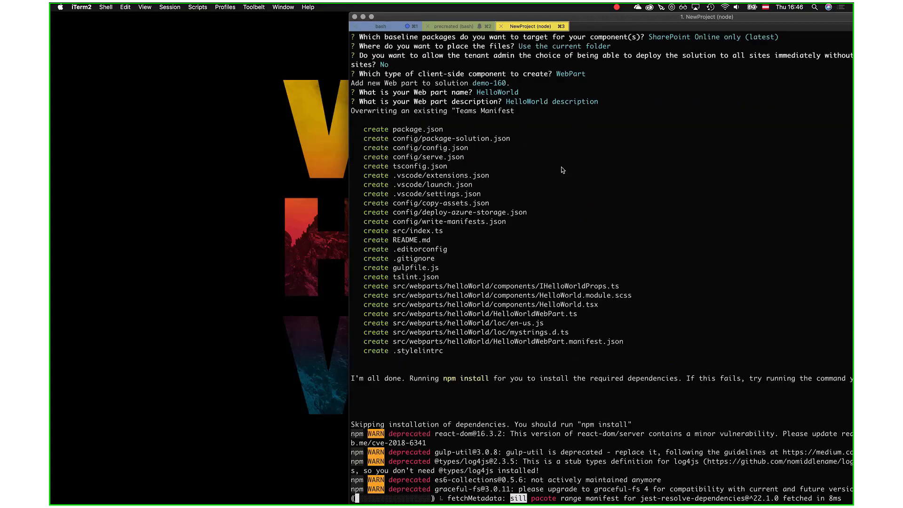
{"action": "left_click", "coordinate": [604, 27]}
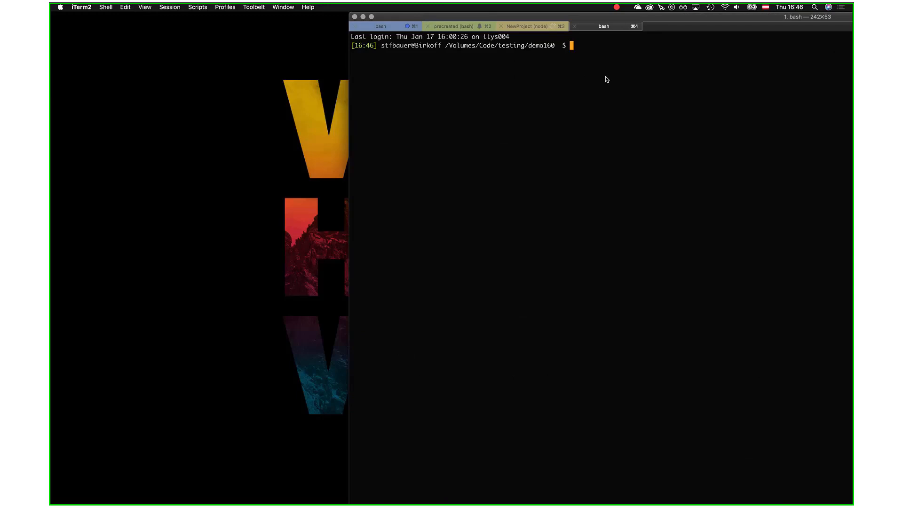
Launch demo160 in VS Code with 'code .' and review .stylelintrc's standard config and scss rules.
{"action": "type", "text": "code ."}
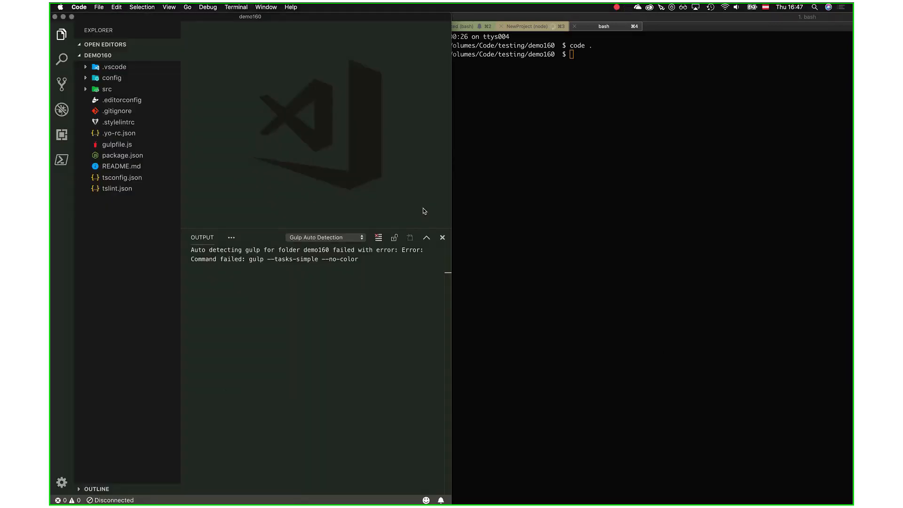
{"action": "left_click", "coordinate": [443, 237]}
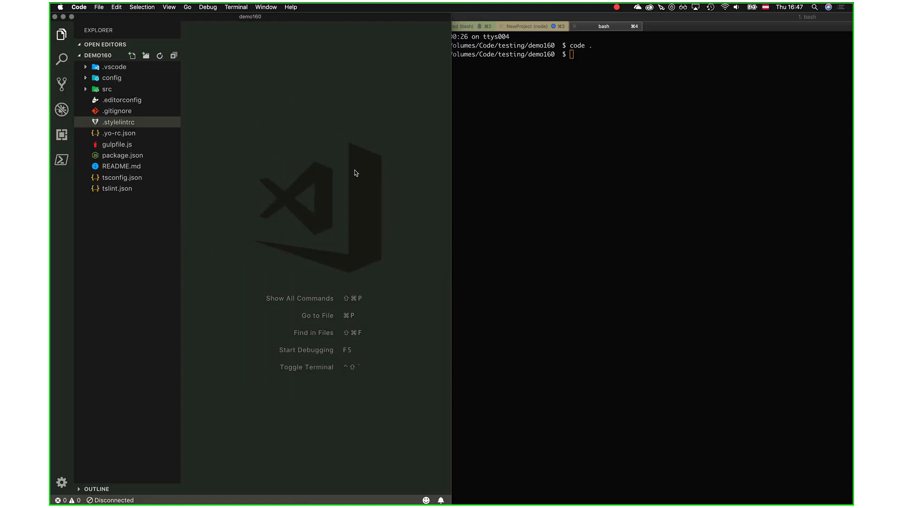
{"action": "mouse_move", "coordinate": [453, 183]}
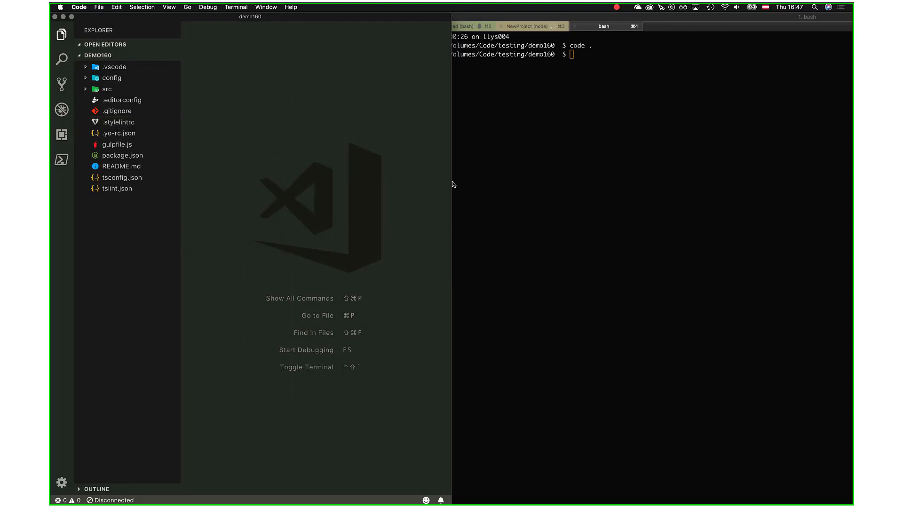
{"action": "left_click", "coordinate": [121, 121]}
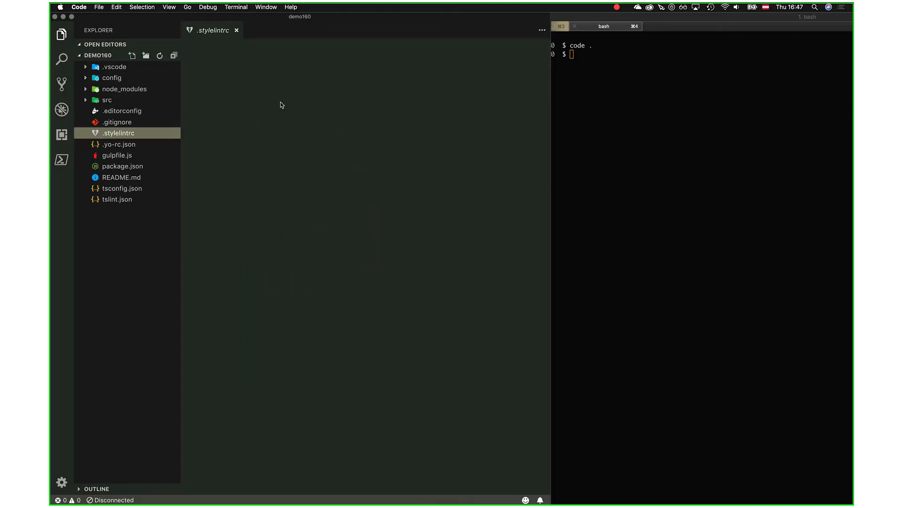
{"action": "left_click", "coordinate": [119, 133]}
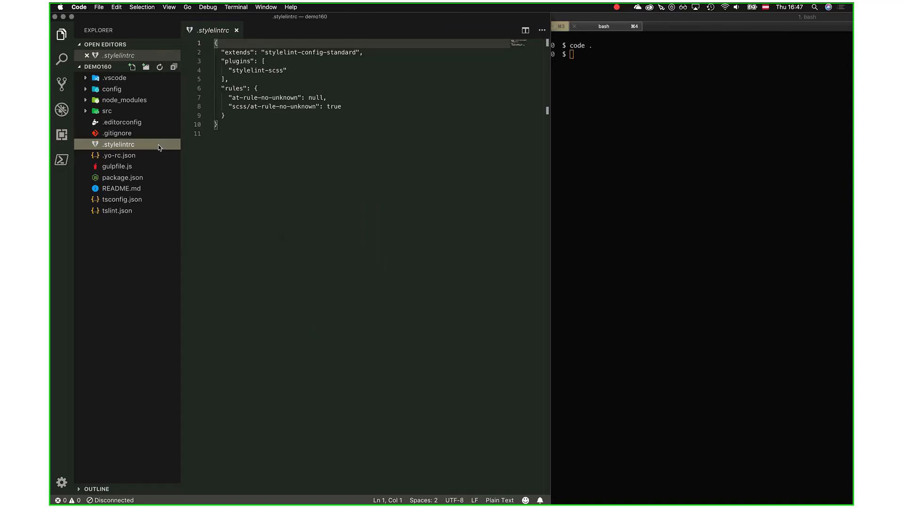
{"action": "mouse_move", "coordinate": [117, 170]}
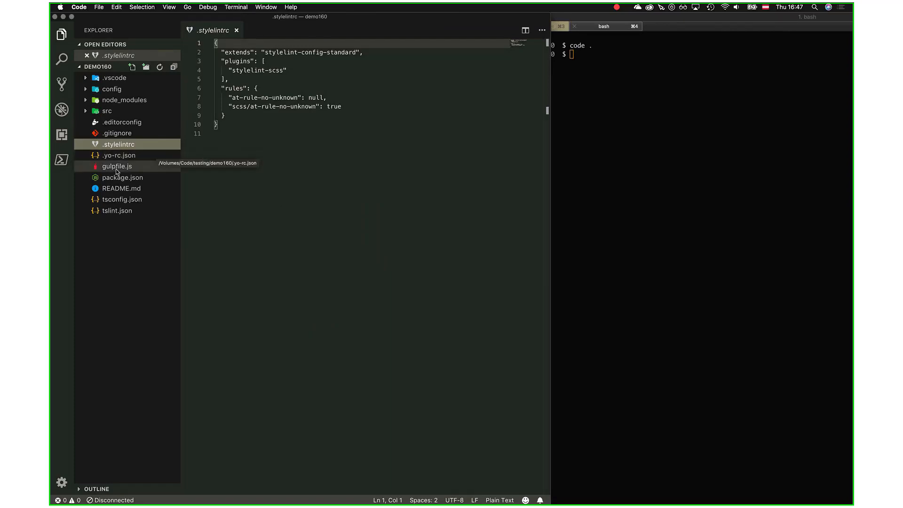
{"action": "mouse_move", "coordinate": [118, 172]}
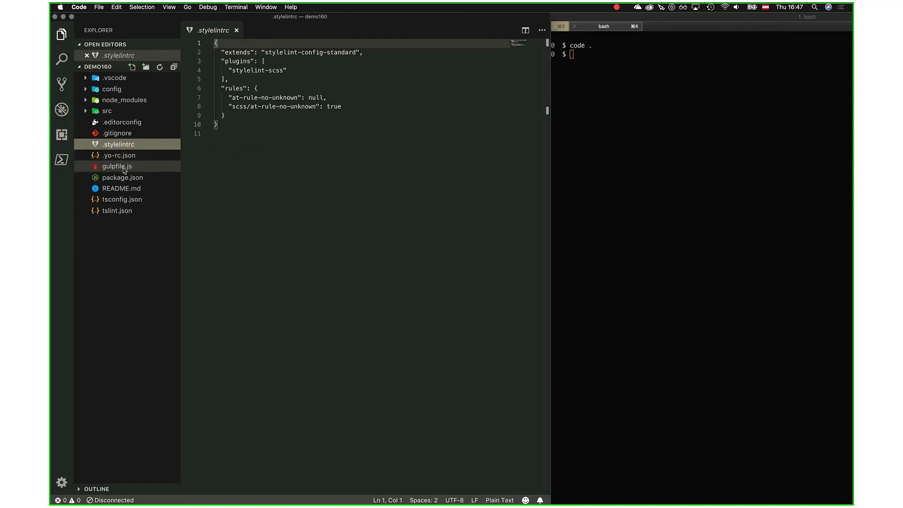
{"action": "left_click", "coordinate": [117, 167]}
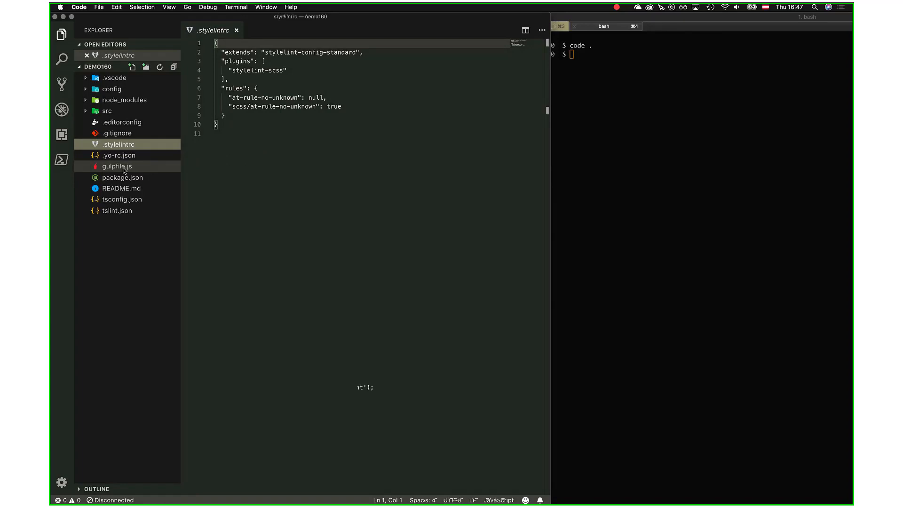
Review gulpfile.js's bundle analyzer configuration and stylelint pre-build subtask.
{"action": "left_click", "coordinate": [116, 166]}
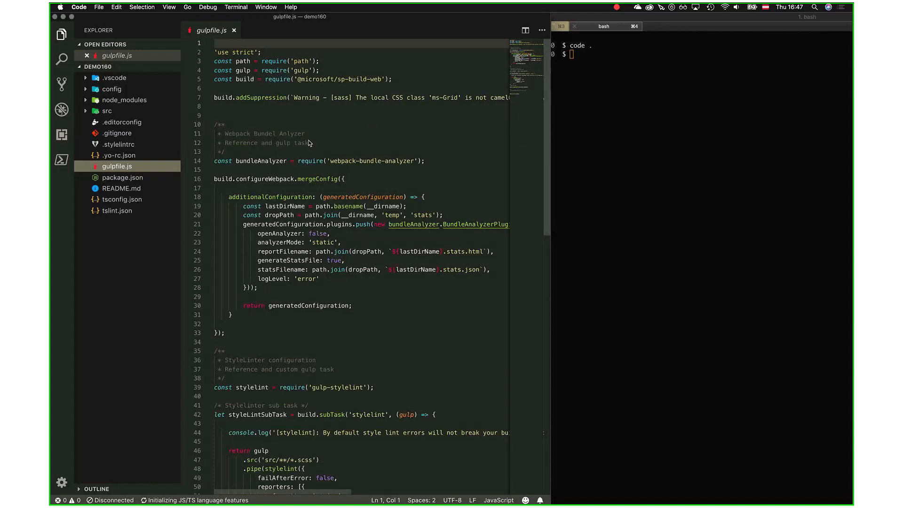
{"action": "mouse_move", "coordinate": [370, 211]}
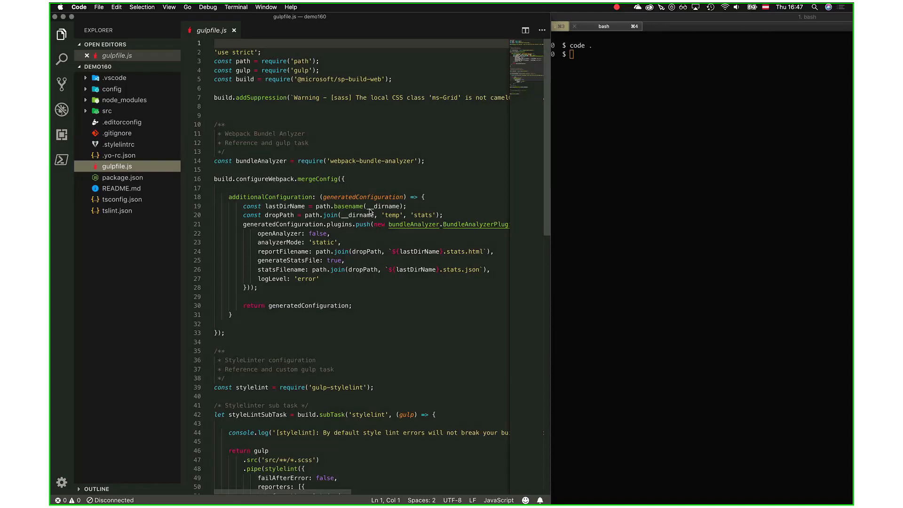
{"action": "left_click", "coordinate": [574, 27]}
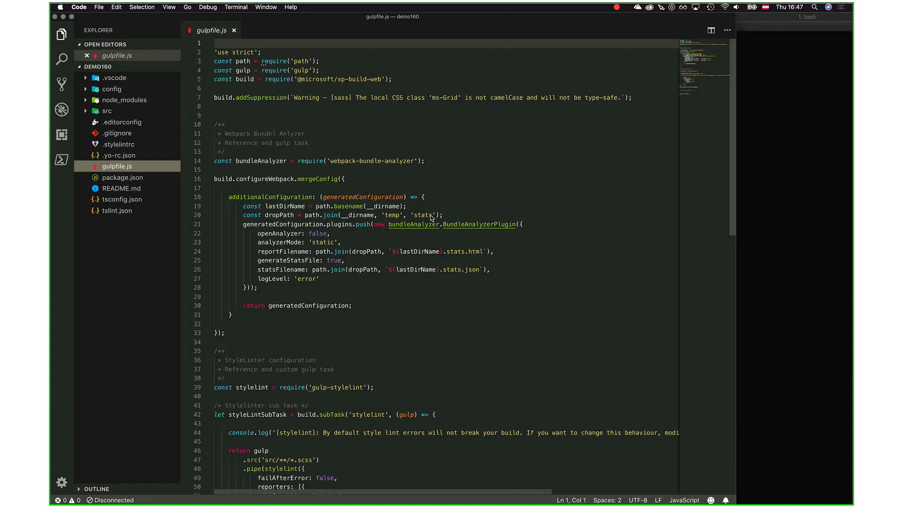
{"action": "scroll", "scroll_direction": "down", "scroll_amount": 3}
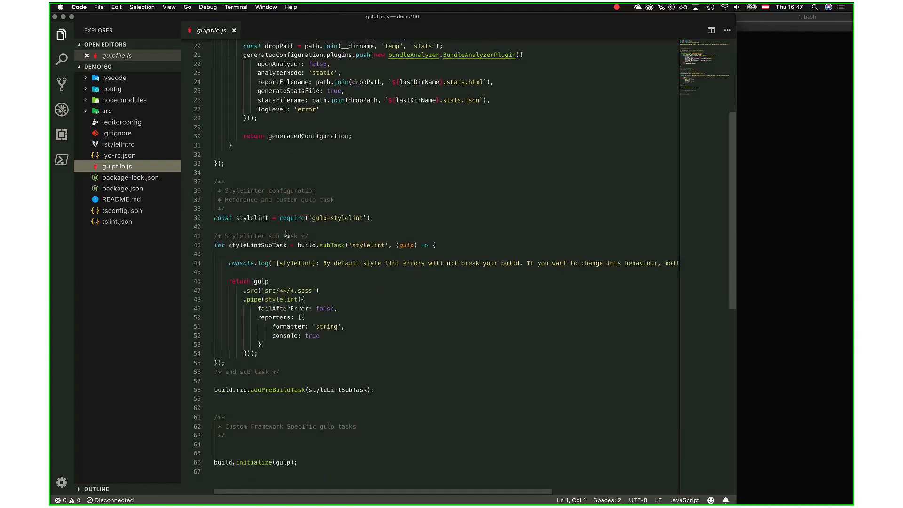
{"action": "mouse_move", "coordinate": [346, 369]}
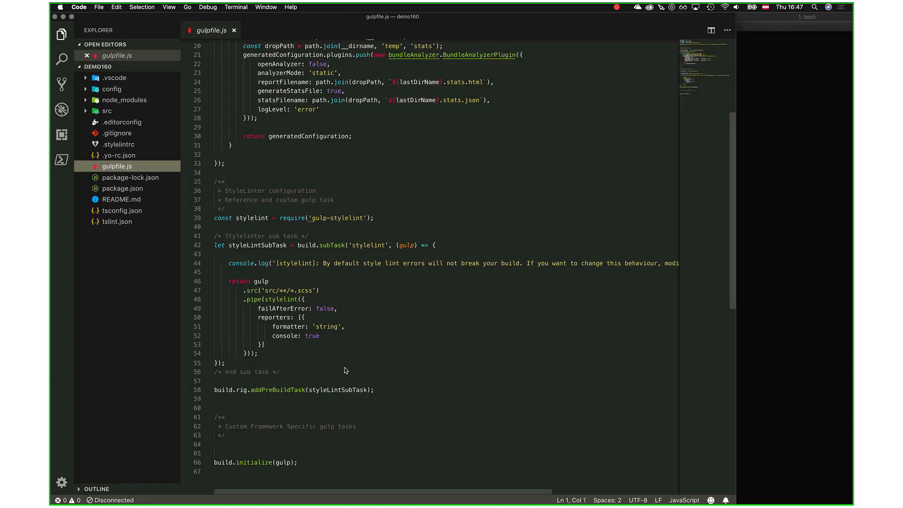
{"action": "mouse_move", "coordinate": [333, 346]}
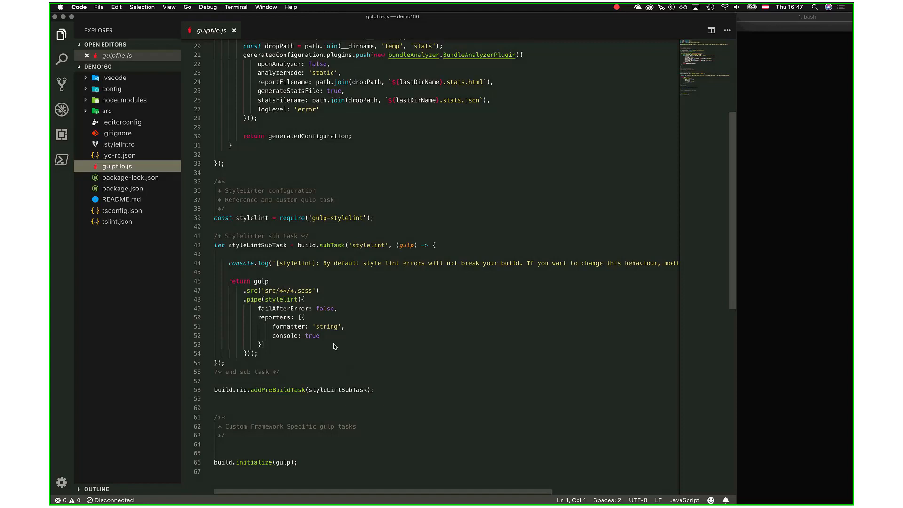
{"action": "mouse_move", "coordinate": [341, 371]}
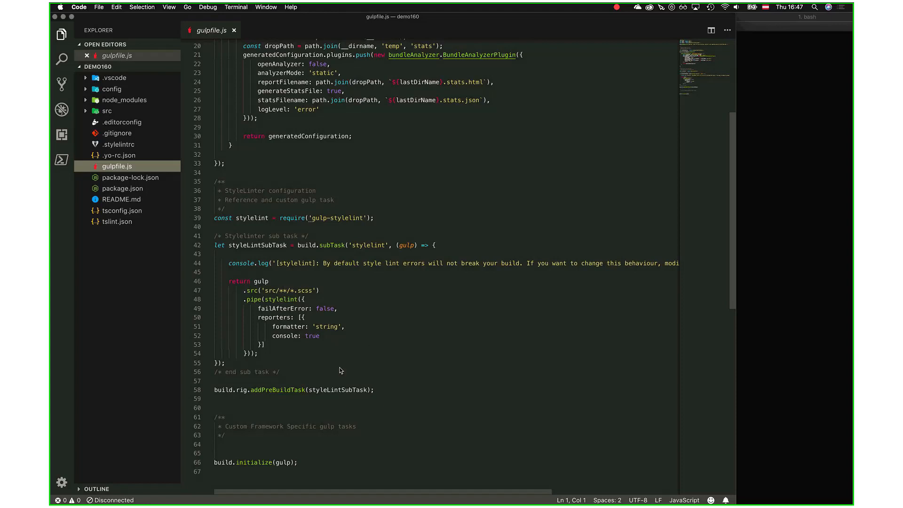
{"action": "mouse_move", "coordinate": [340, 109]}
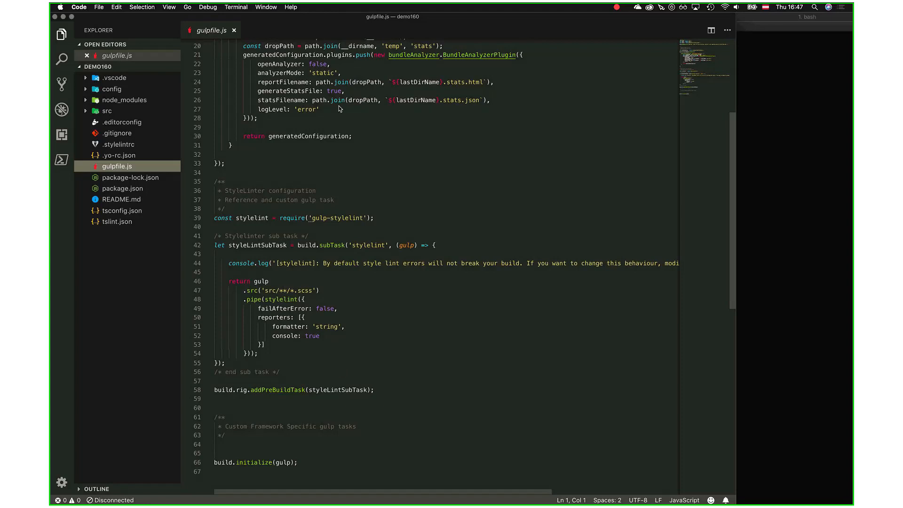
{"action": "scroll", "scroll_direction": "up", "scroll_amount": 3}
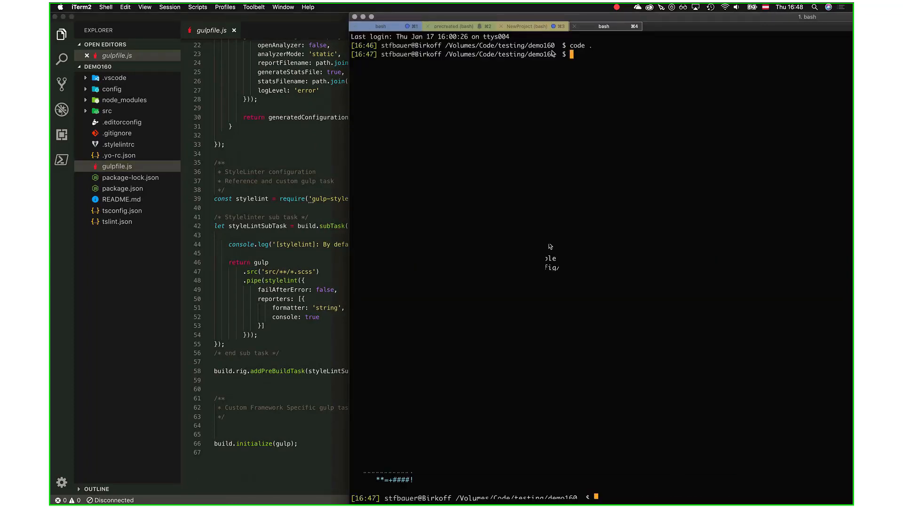
Review package.json dependencies and devDependencies such as the Jest SPFx React preset.
{"action": "left_click", "coordinate": [525, 26]}
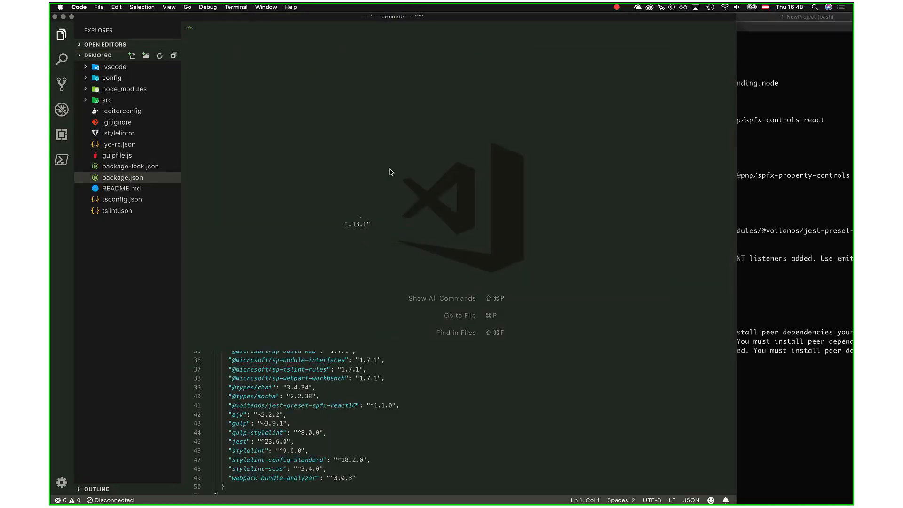
{"action": "left_click", "coordinate": [121, 178]}
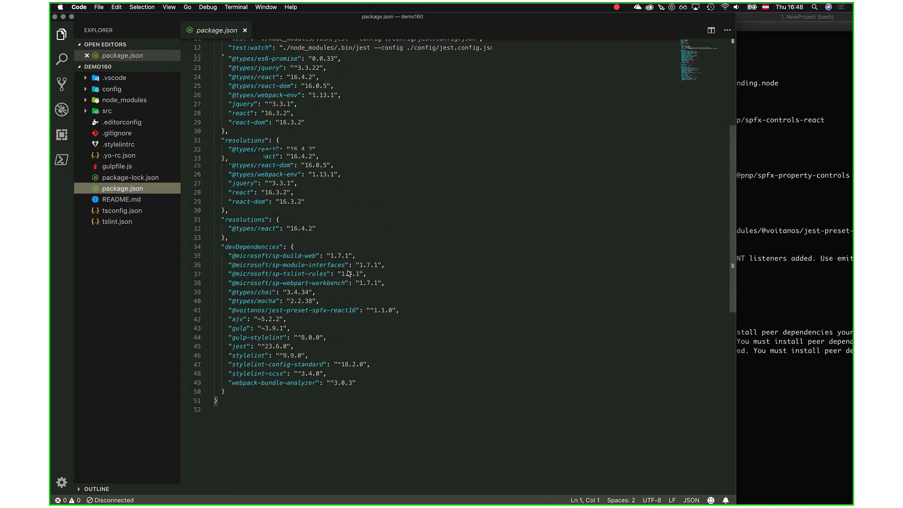
{"action": "scroll", "scroll_direction": "up", "scroll_amount": 3}
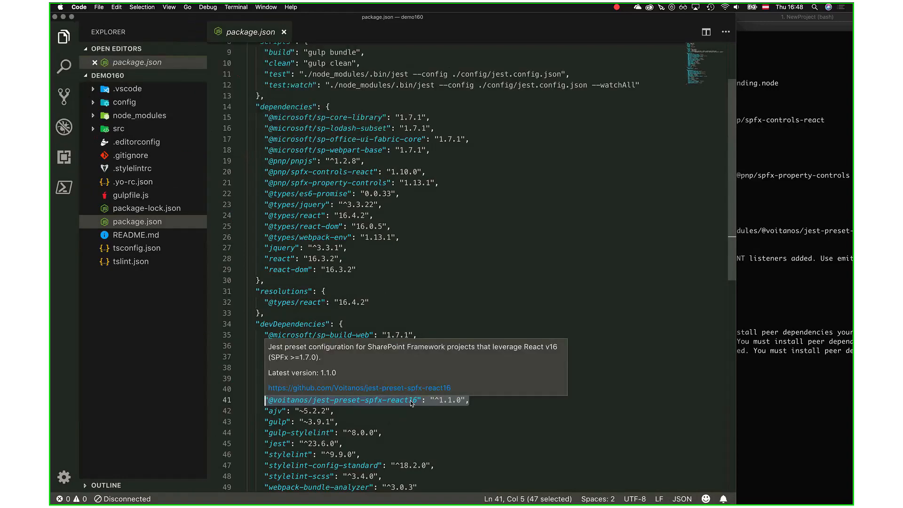
{"action": "mouse_move", "coordinate": [380, 243]}
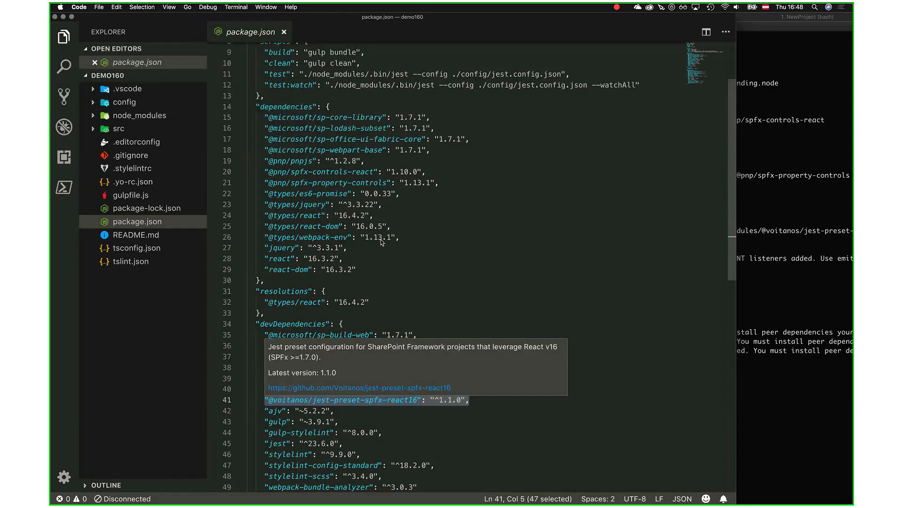
{"action": "left_click", "coordinate": [344, 263]}
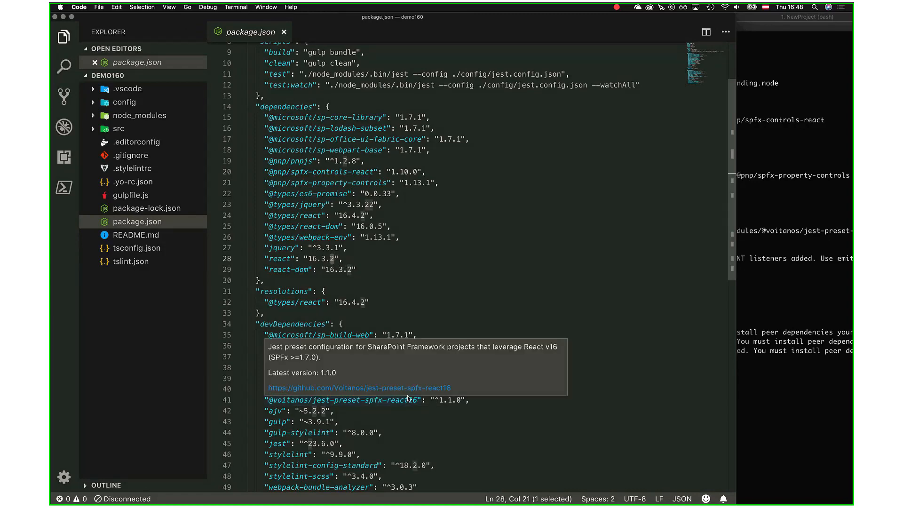
{"action": "mouse_move", "coordinate": [372, 382]}
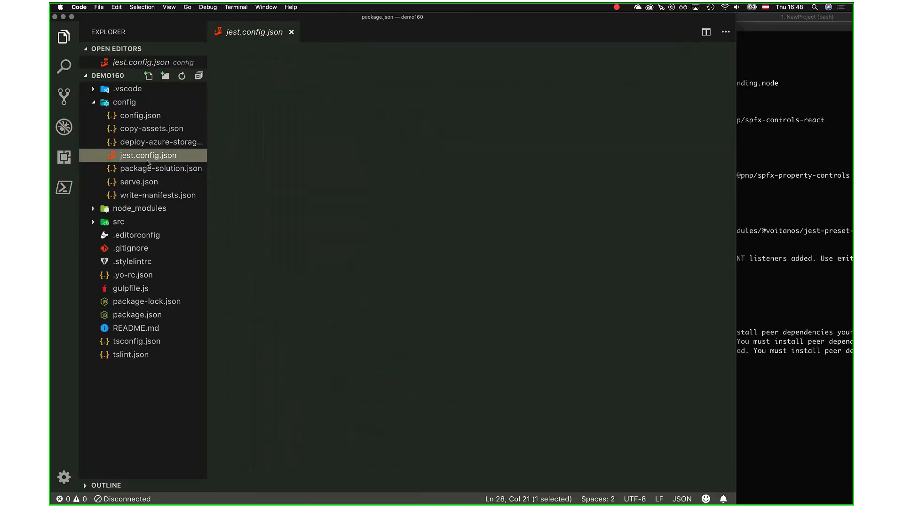
Review jest.config.json with the SPFx React16 Jest preset and ../src root.
{"action": "left_click", "coordinate": [149, 155]}
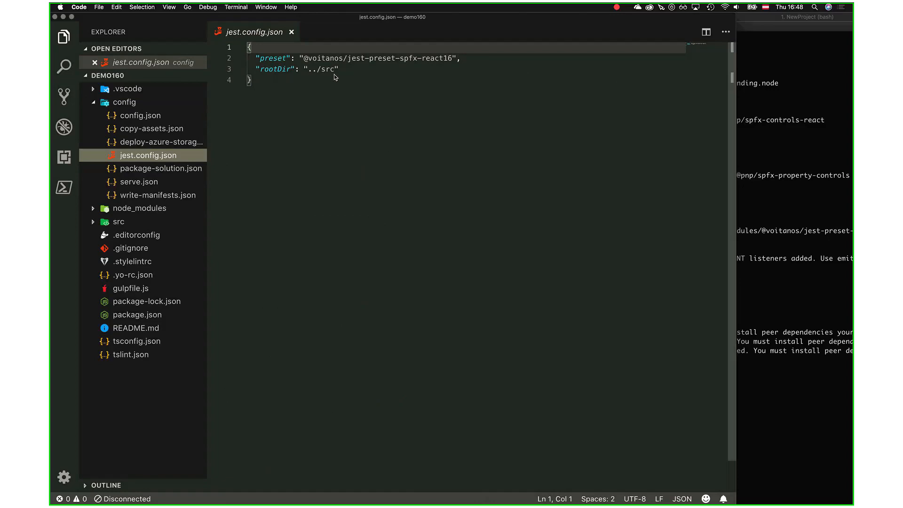
{"action": "mouse_move", "coordinate": [360, 77]}
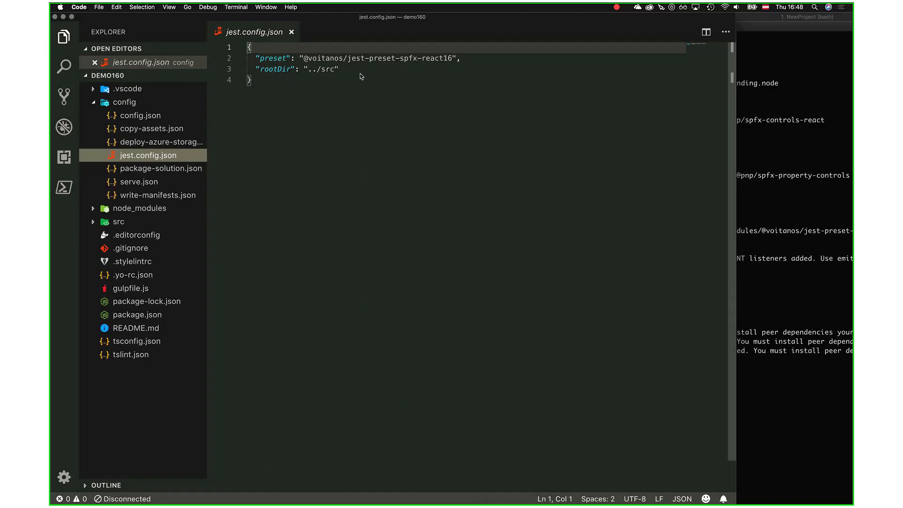
{"action": "mouse_move", "coordinate": [394, 60]}
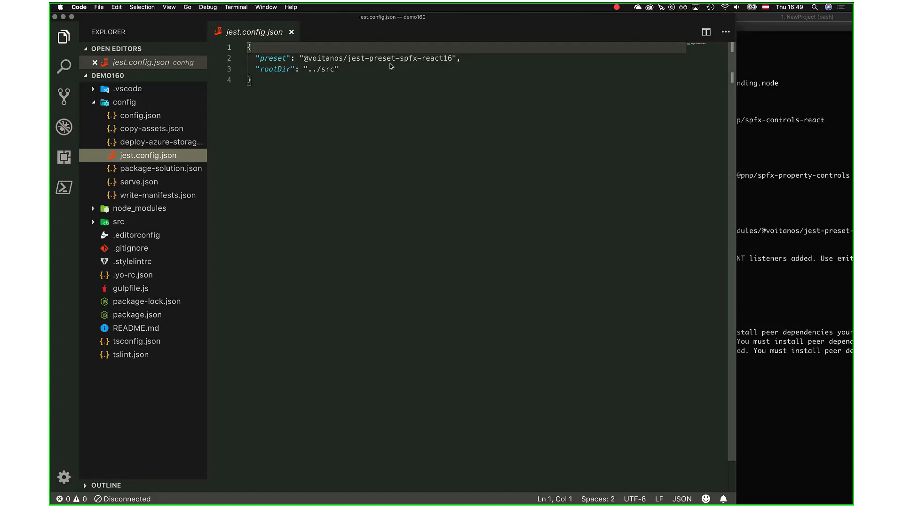
{"action": "mouse_move", "coordinate": [291, 32]}
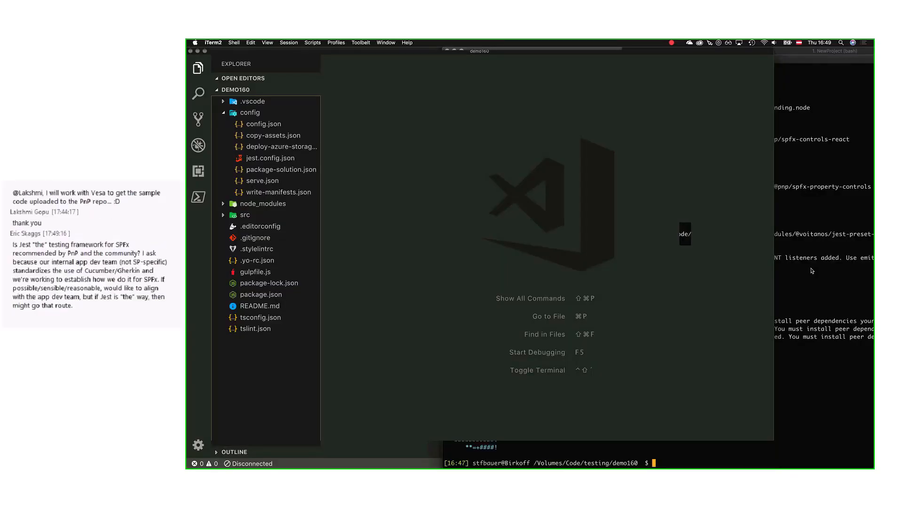
Run the gulp build for demo160, producing dist, lib and temp folders.
{"action": "left_click", "coordinate": [599, 58]}
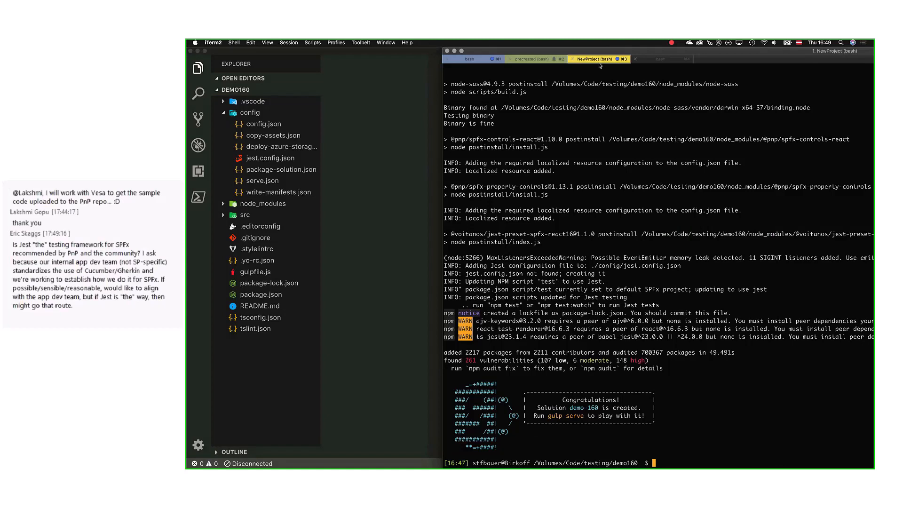
{"action": "type", "text": "gulp"}
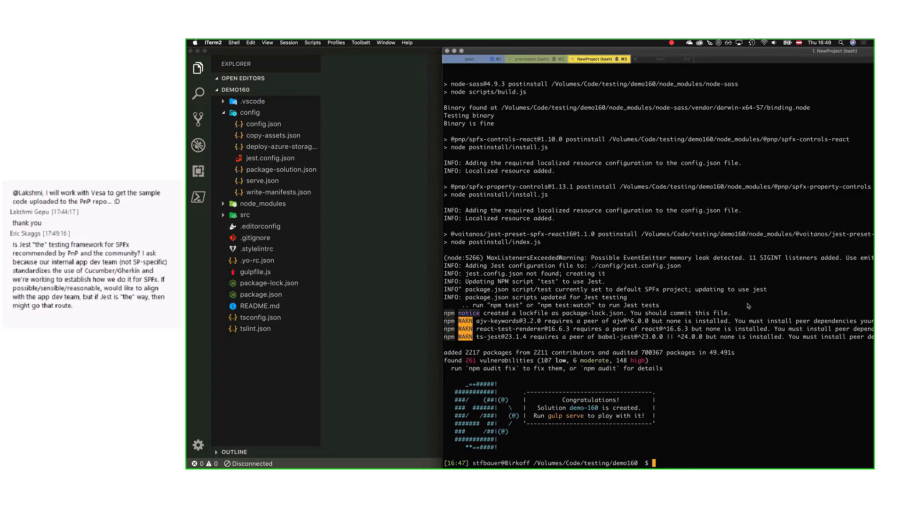
{"action": "type", "text": "gu"}
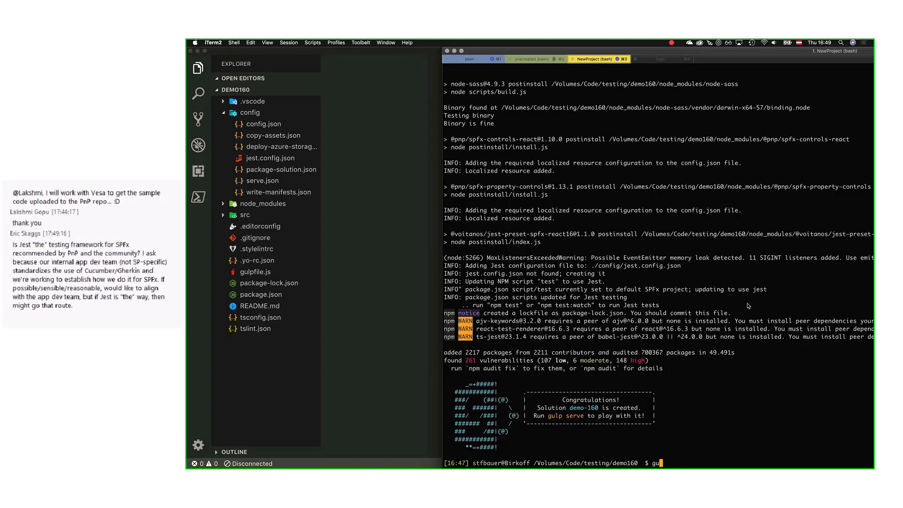
{"action": "type", "text": "lp"}
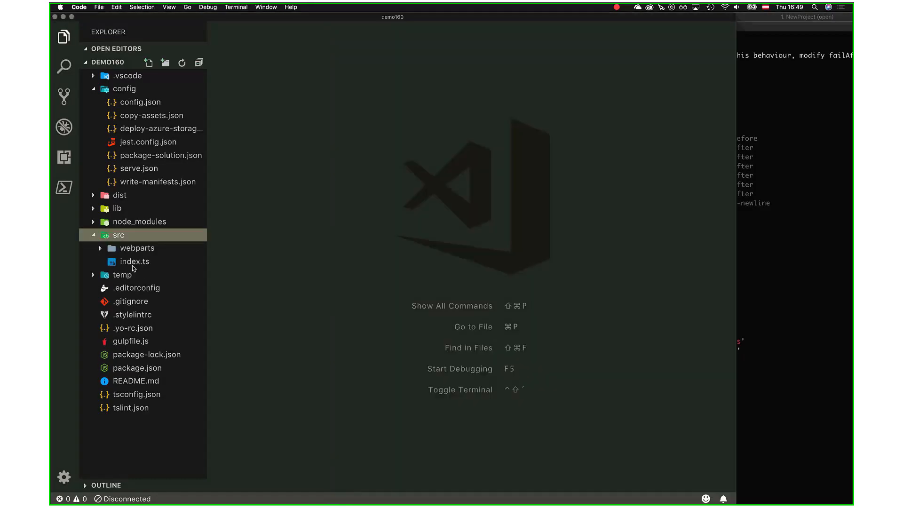
Expand src > webparts > helloWorld > components and open HelloWorld.module.scss beside the build output.
{"action": "left_click", "coordinate": [137, 248]}
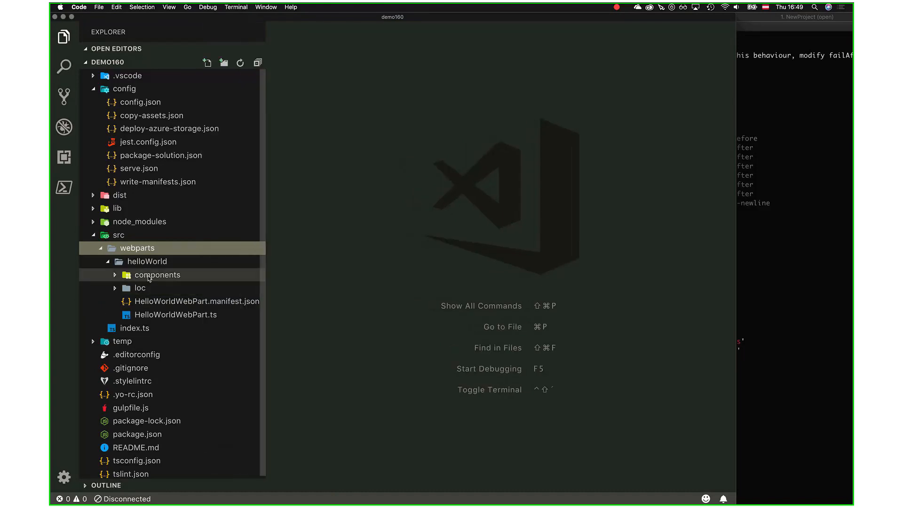
{"action": "left_click", "coordinate": [157, 275]}
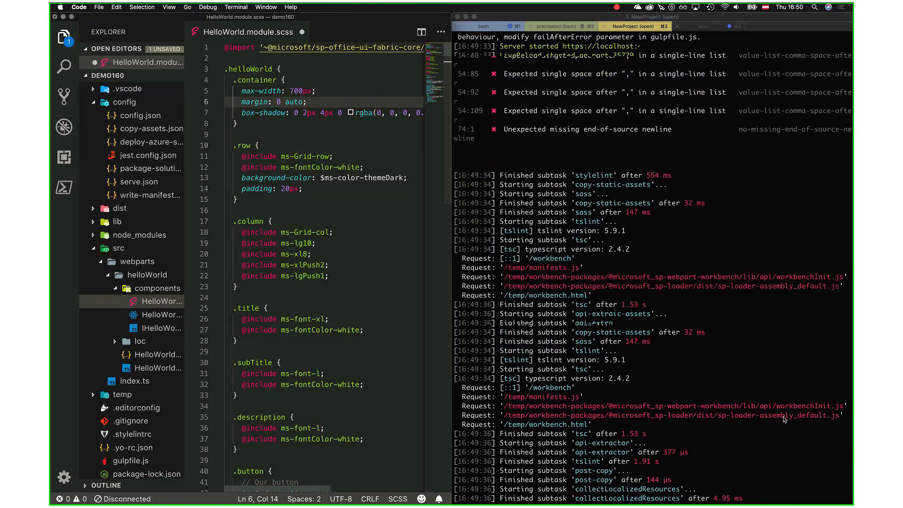
{"action": "scroll", "scroll_direction": "down", "scroll_amount": 3}
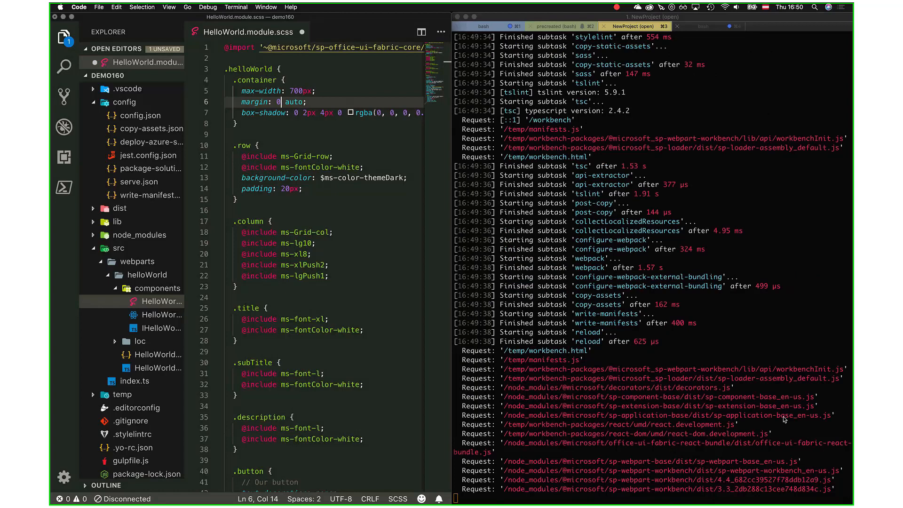
{"action": "left_click", "coordinate": [236, 340]}
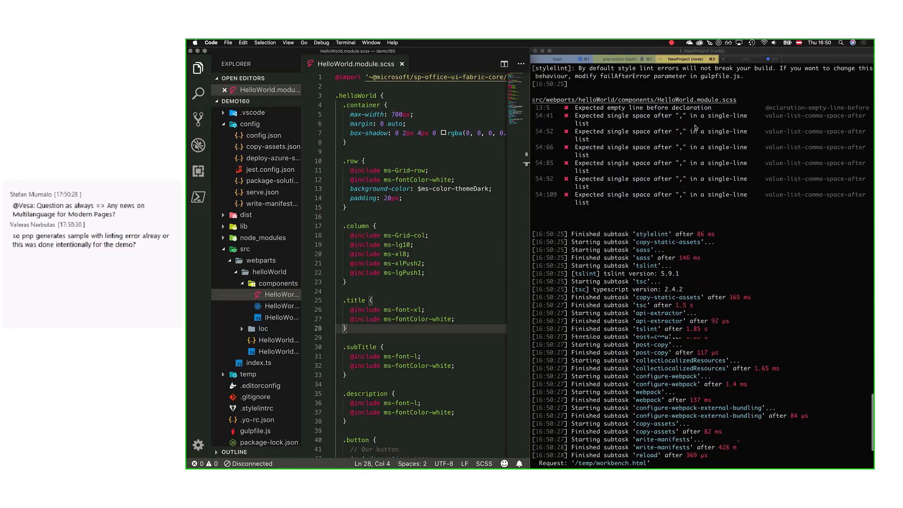
In the .row rule, add a blank line before background-color and begin a color: line after padding.
{"action": "scroll", "scroll_direction": "down", "scroll_amount": 3}
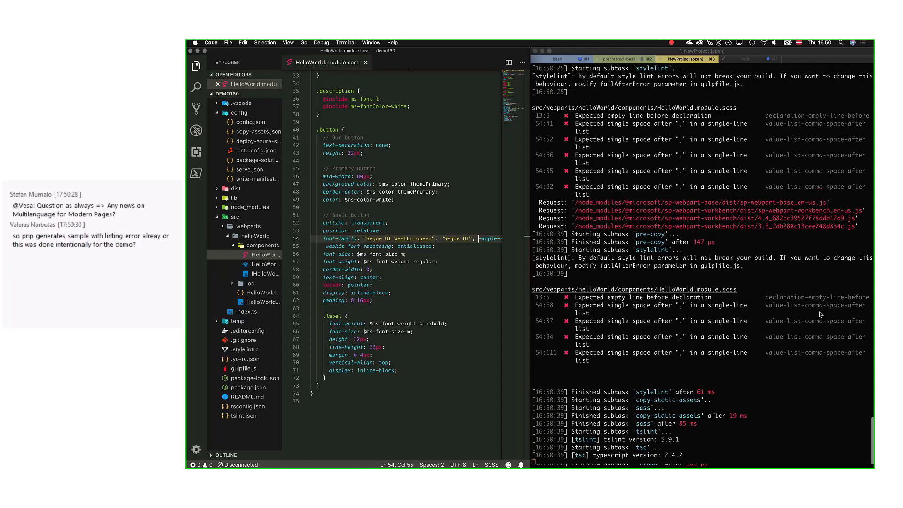
{"action": "scroll", "scroll_direction": "down", "scroll_amount": 3}
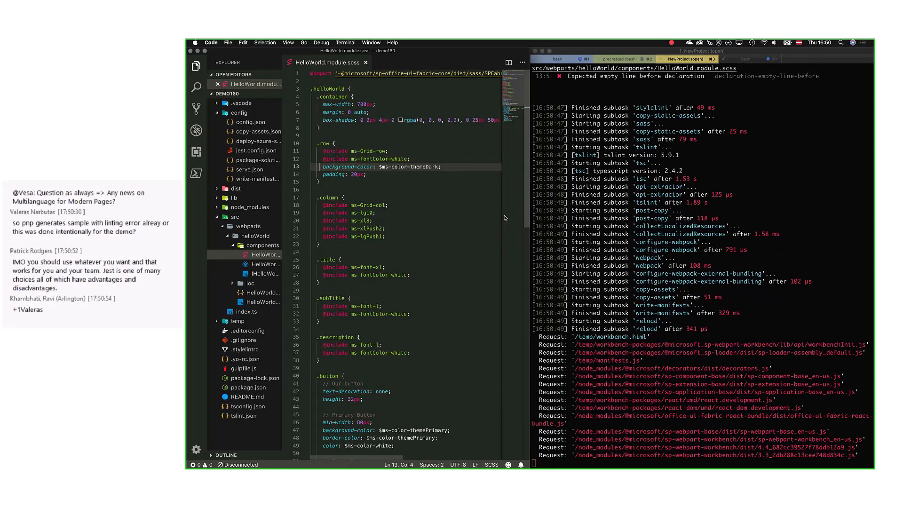
{"action": "left_click", "coordinate": [320, 166]}
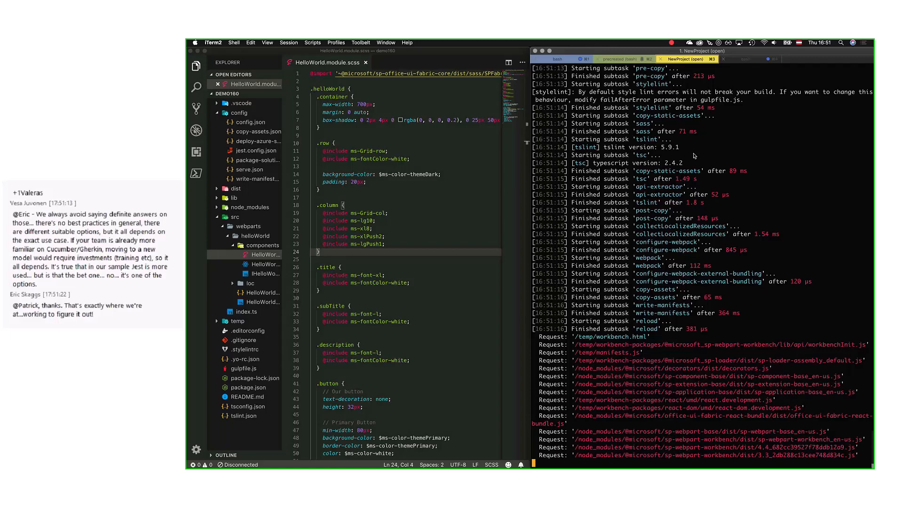
{"action": "left_click", "coordinate": [414, 253]}
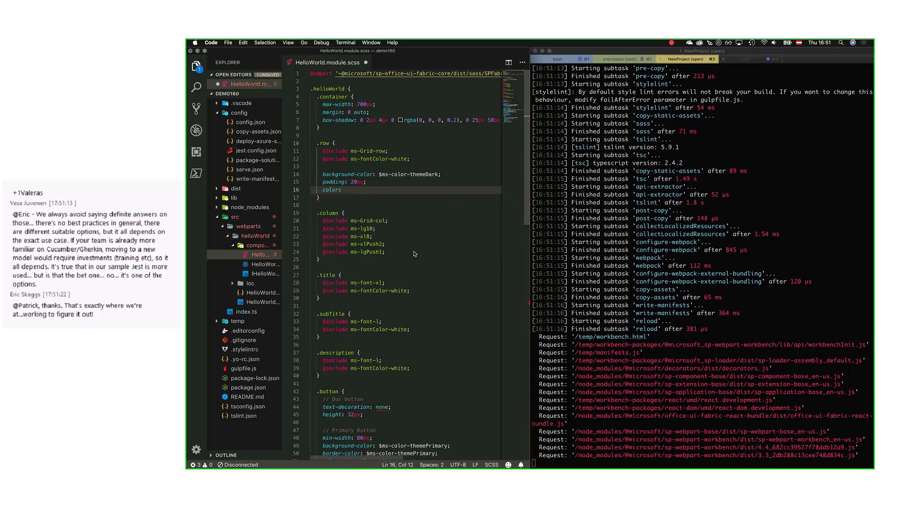
Set the .row color to #FFF and save so gulp serve rebuilds the web part.
{"action": "type", "text": "#FFF;"}
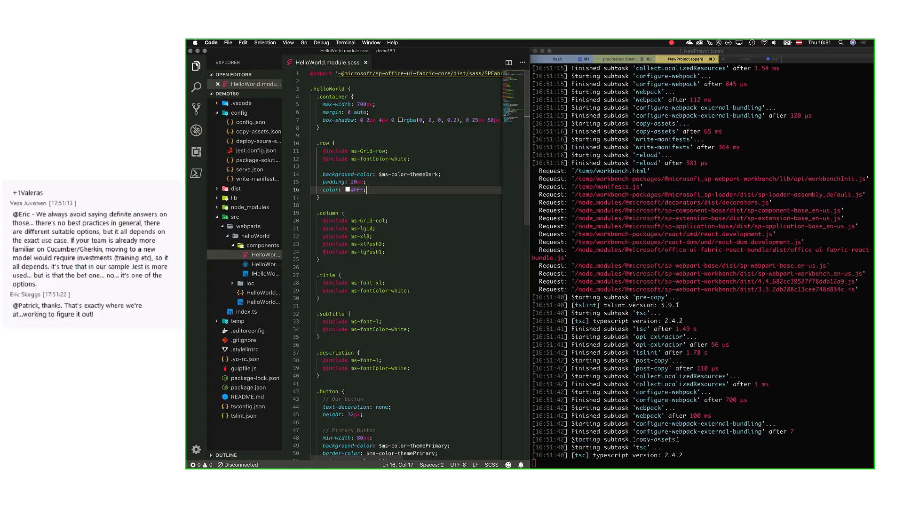
{"action": "scroll", "scroll_direction": "down", "scroll_amount": 3}
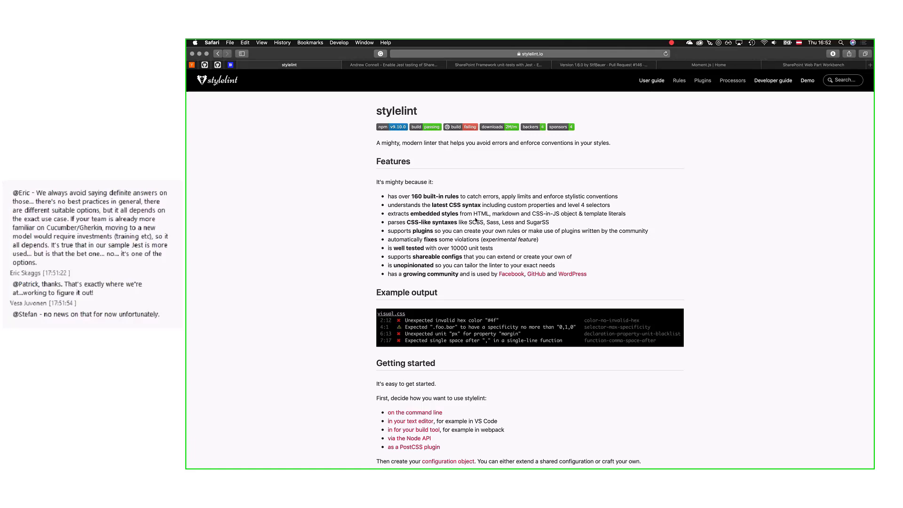
{"action": "scroll", "scroll_direction": "down", "scroll_amount": 3}
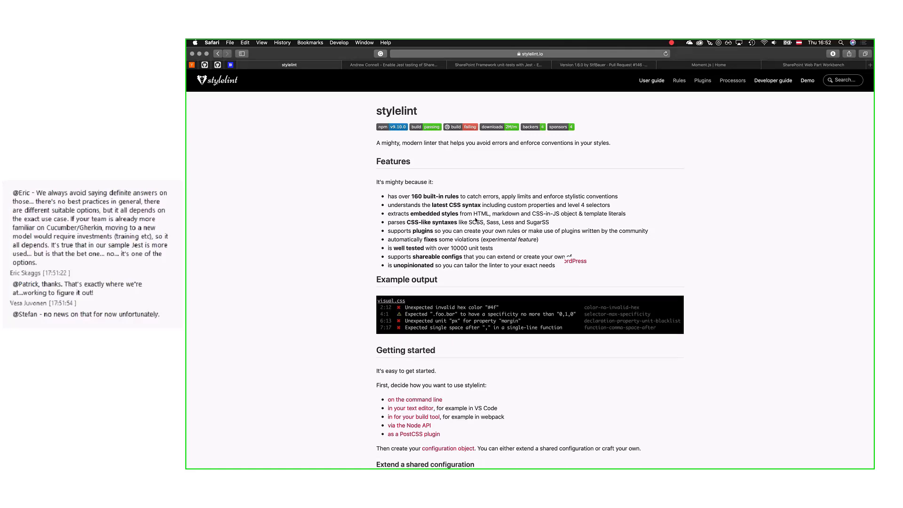
{"action": "scroll", "scroll_direction": "down", "scroll_amount": 3}
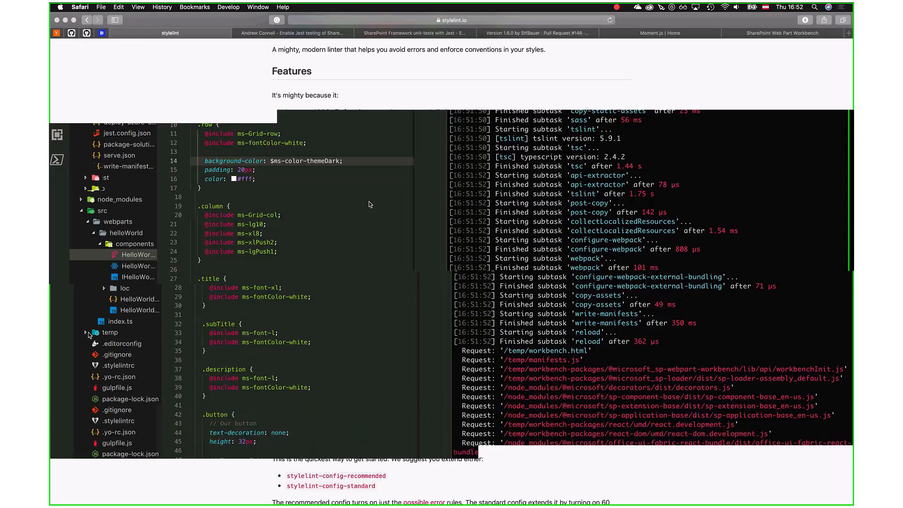
Expand temp > stats to reveal demo160.stats.html and demo160.stats.json.
{"action": "scroll", "scroll_direction": "down", "scroll_amount": 3}
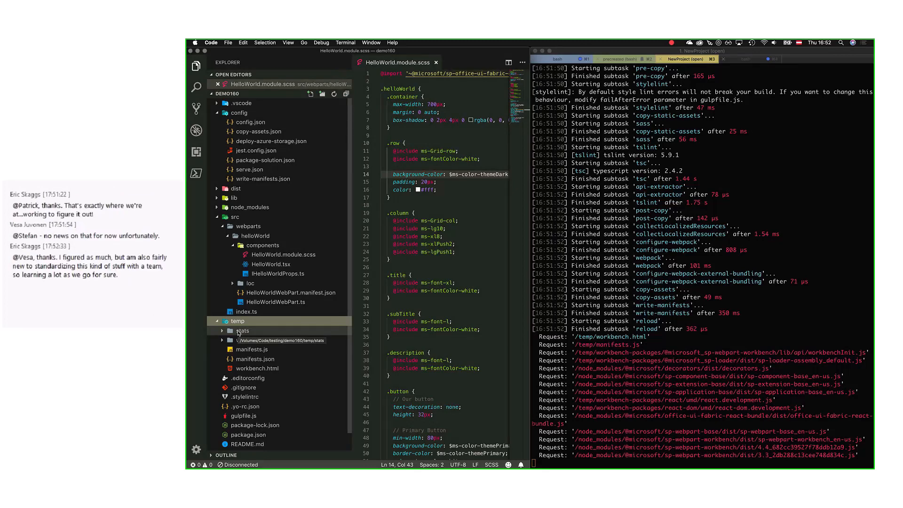
{"action": "left_click", "coordinate": [241, 330]}
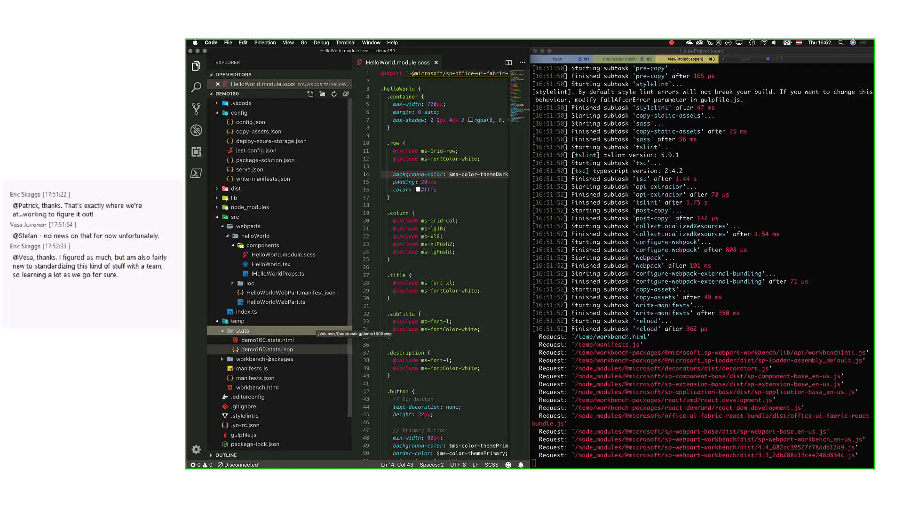
{"action": "mouse_move", "coordinate": [265, 339]}
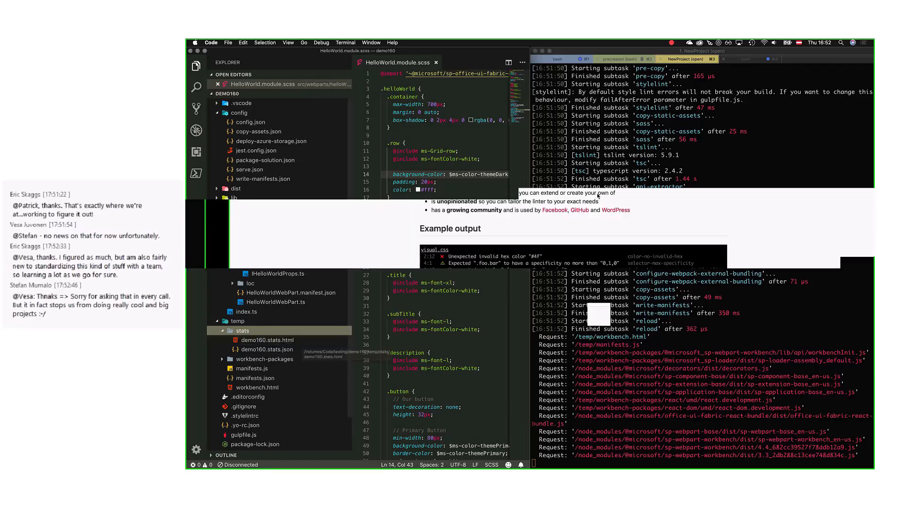
Load the localhost temp/stats/demo160.stats.html page in the Workbench tab.
{"action": "scroll", "scroll_direction": "down", "scroll_amount": 3}
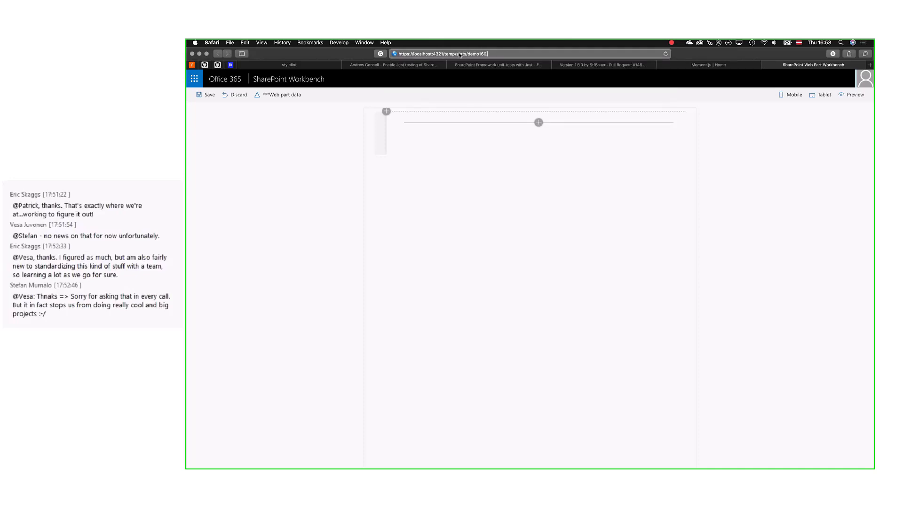
{"action": "key", "text": "Return"}
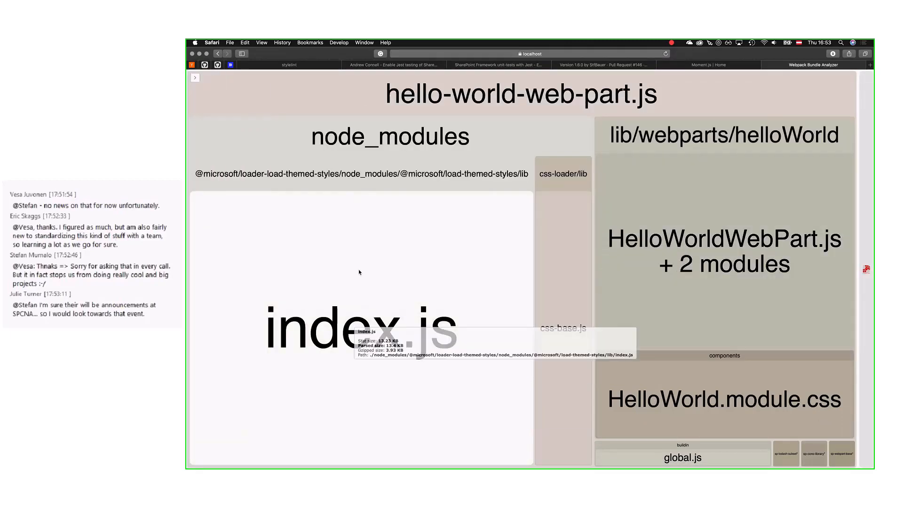
{"action": "mouse_move", "coordinate": [354, 237]}
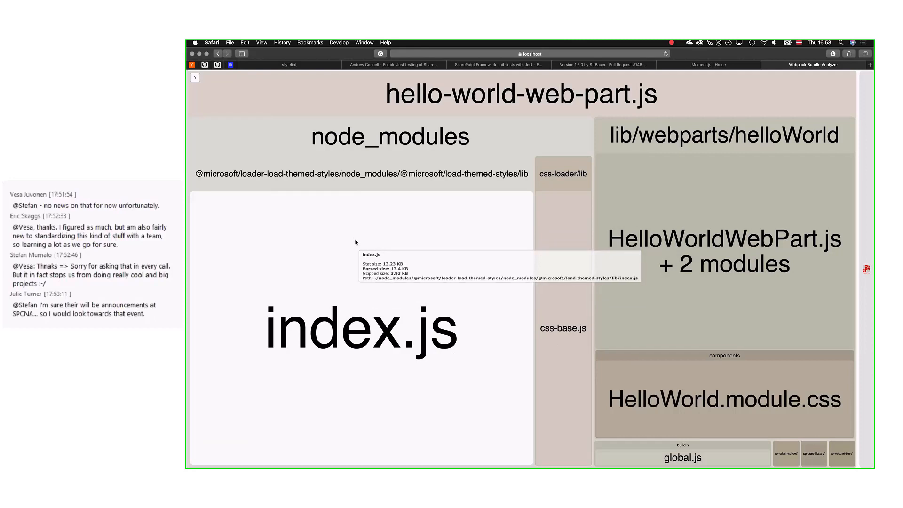
{"action": "mouse_move", "coordinate": [691, 202]}
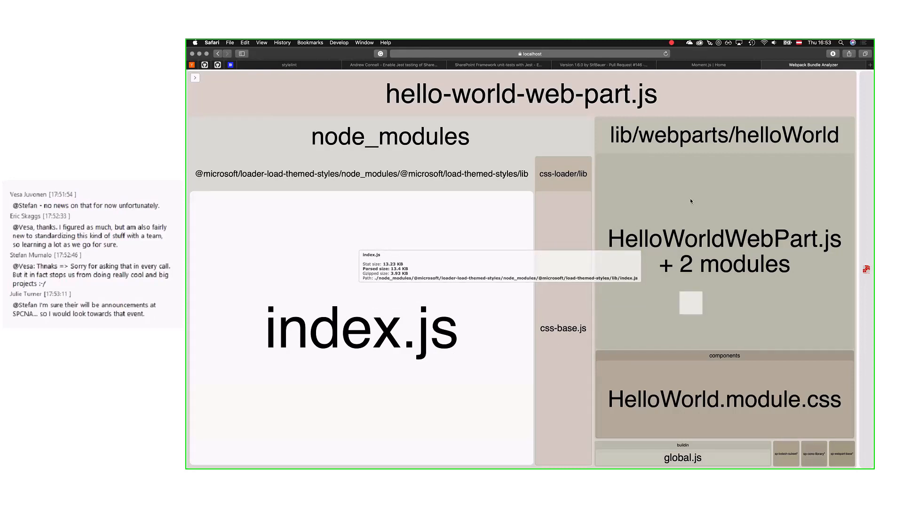
{"action": "mouse_move", "coordinate": [724, 247]}
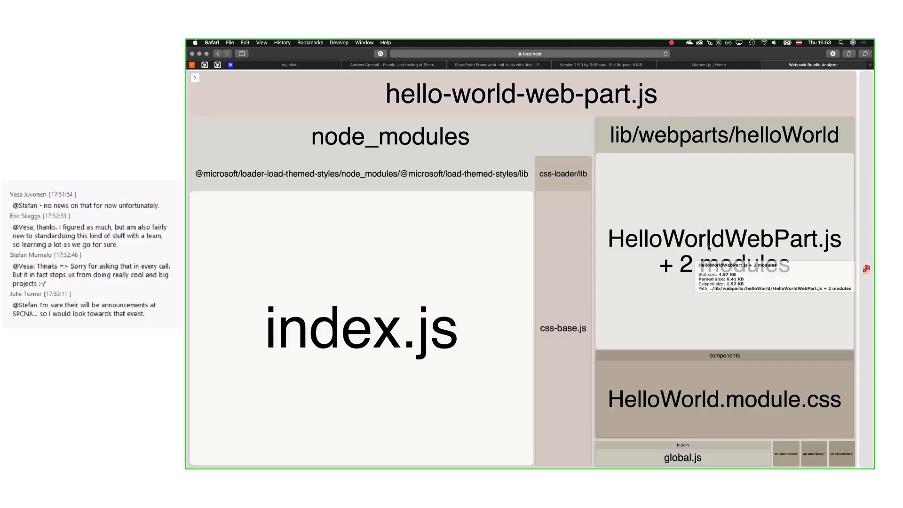
{"action": "mouse_move", "coordinate": [652, 154]}
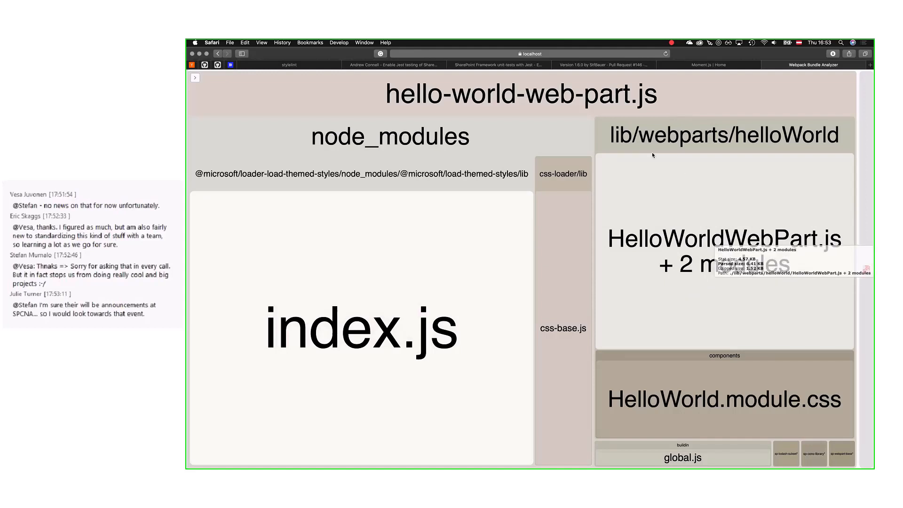
{"action": "mouse_move", "coordinate": [558, 178]}
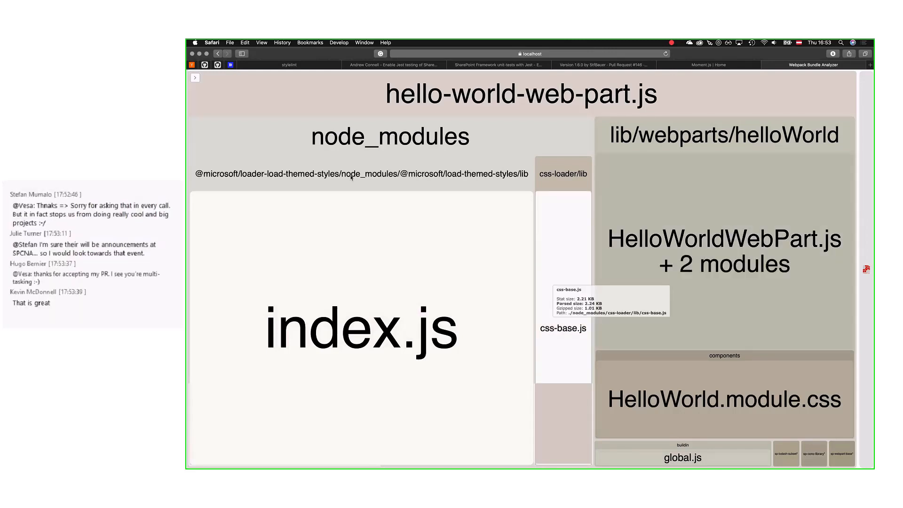
{"action": "mouse_move", "coordinate": [415, 143]}
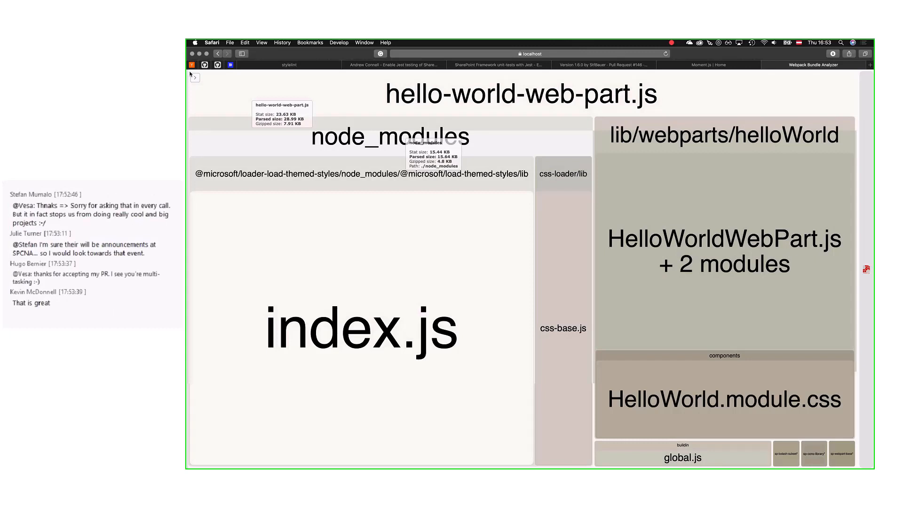
Show the analyzer sidebar with Treemap sizes (Stat/Parsed/Gzipped) and Search modules for hello-world-web-part.js.
{"action": "left_click", "coordinate": [195, 77]}
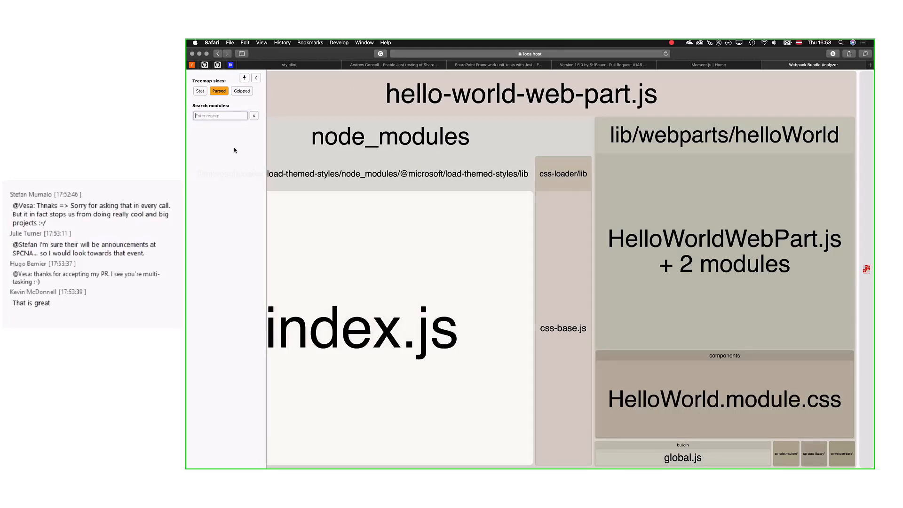
{"action": "mouse_move", "coordinate": [491, 160]}
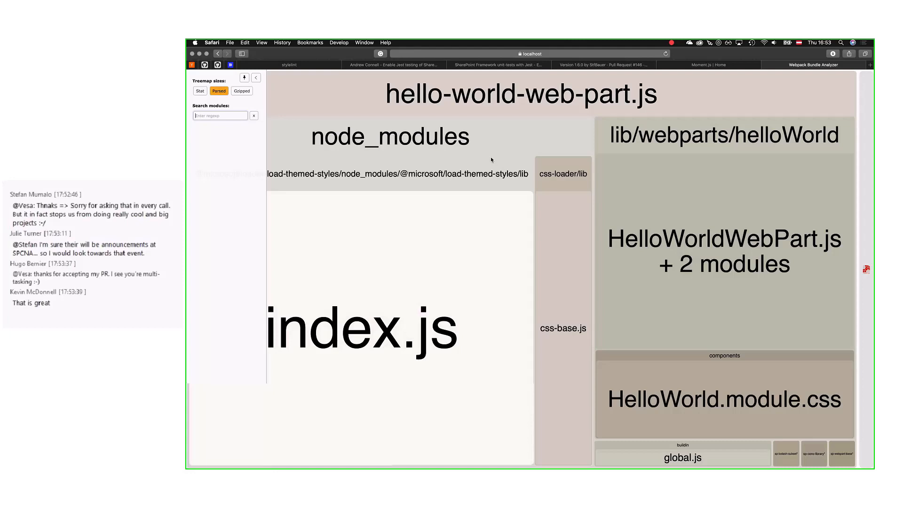
{"action": "left_click", "coordinate": [255, 77]}
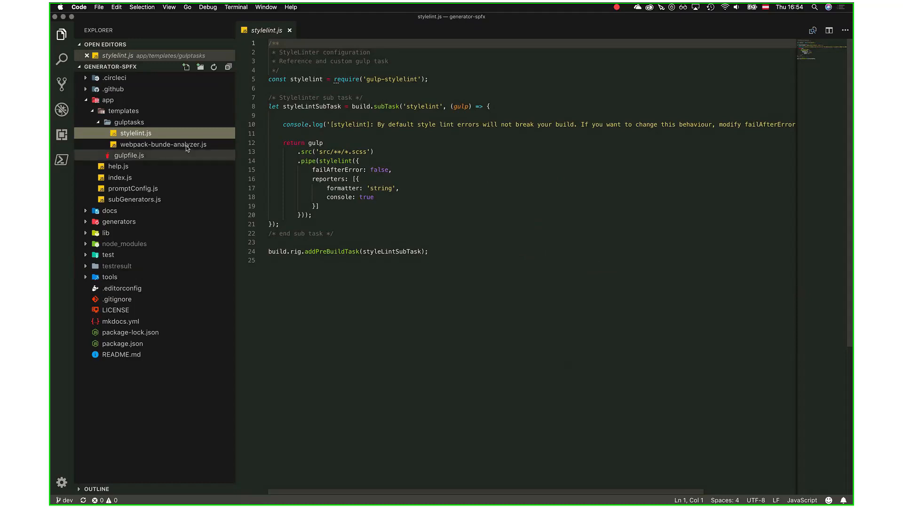
Review the webpack-bunde-analyzer.js gulp task template, then the generator's gulpfile.js template.
{"action": "left_click", "coordinate": [163, 144]}
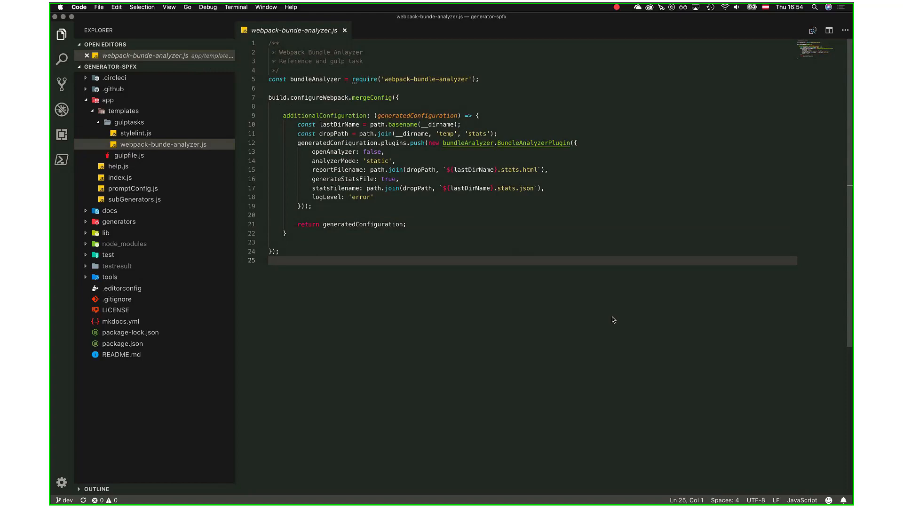
{"action": "left_click", "coordinate": [269, 260]}
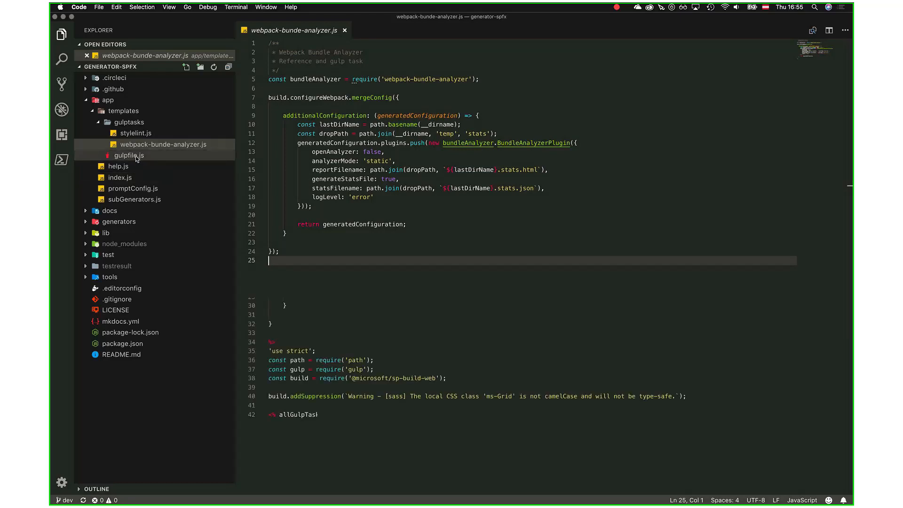
{"action": "left_click", "coordinate": [129, 155]}
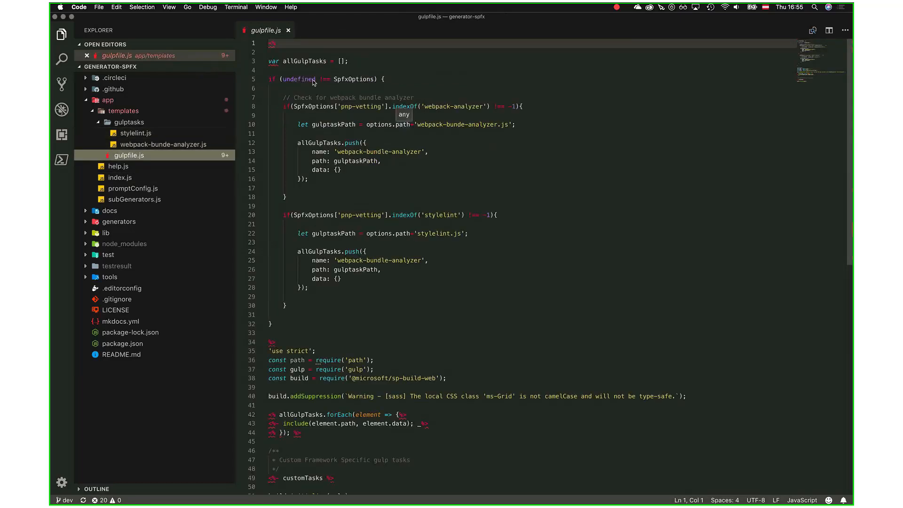
{"action": "mouse_move", "coordinate": [375, 107]}
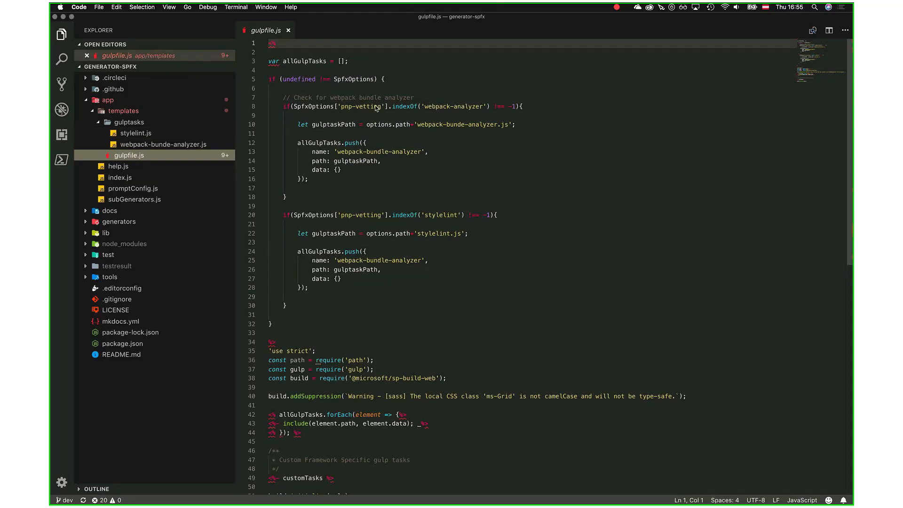
{"action": "mouse_move", "coordinate": [450, 106]}
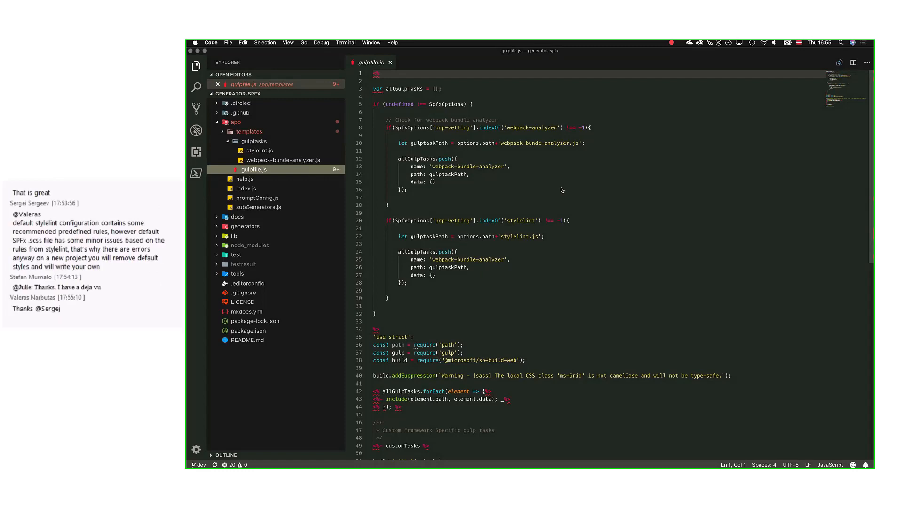
{"action": "mouse_move", "coordinate": [419, 157]}
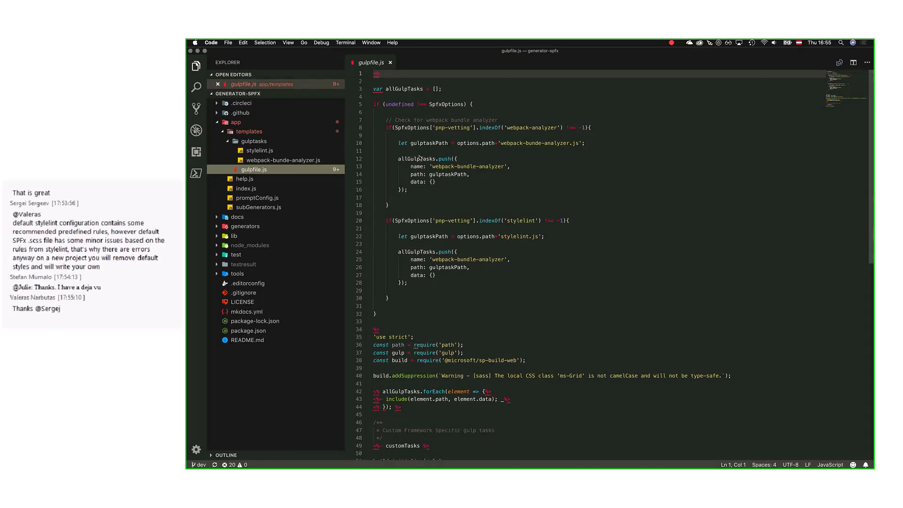
{"action": "scroll", "scroll_direction": "down", "scroll_amount": 3}
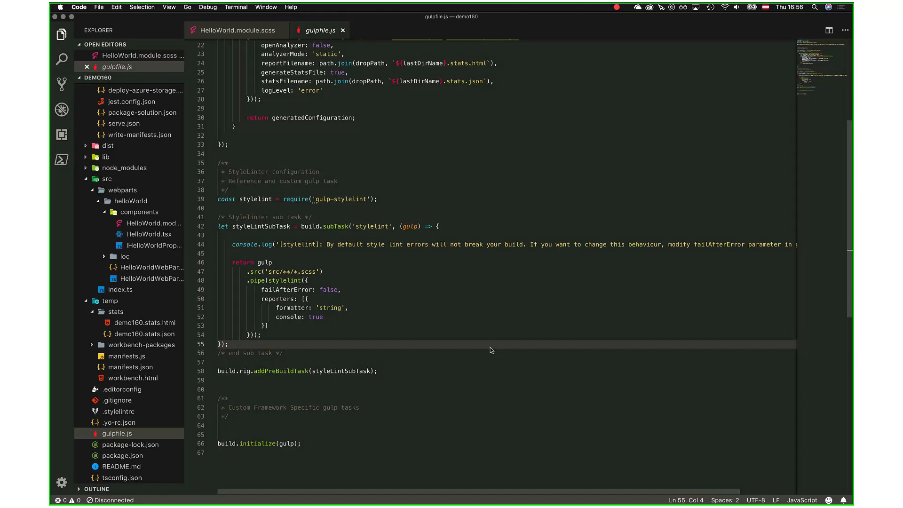
Inspect demo160's gulpfile.js around the stylelint subtask with failAfterError set to false.
{"action": "left_click", "coordinate": [229, 344]}
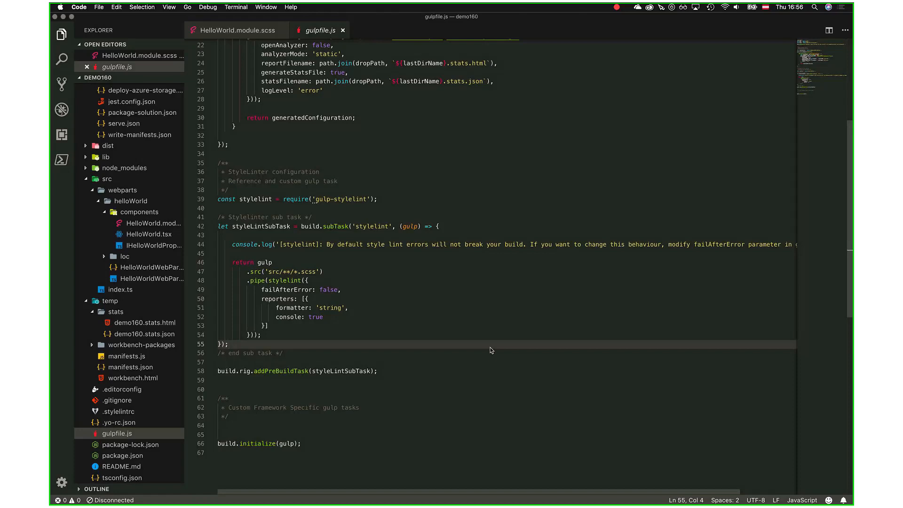
{"action": "left_click", "coordinate": [227, 344]}
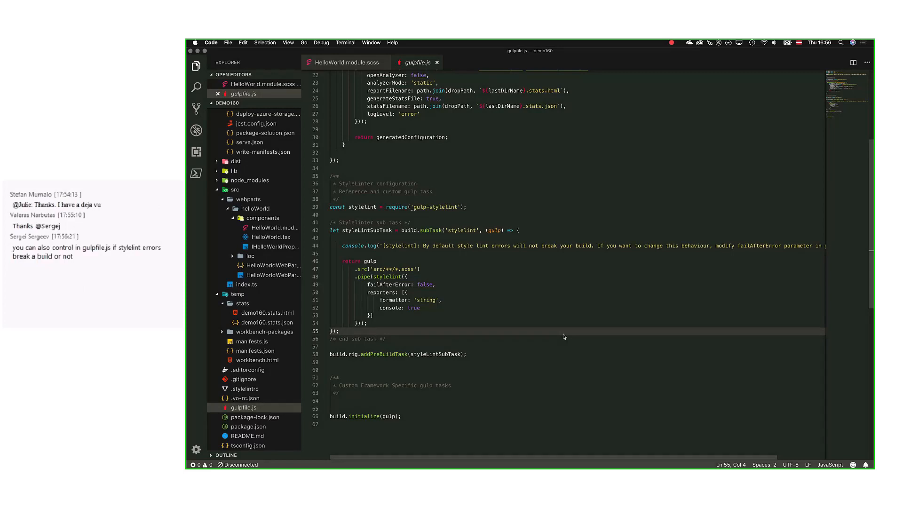
{"action": "left_click", "coordinate": [341, 331]}
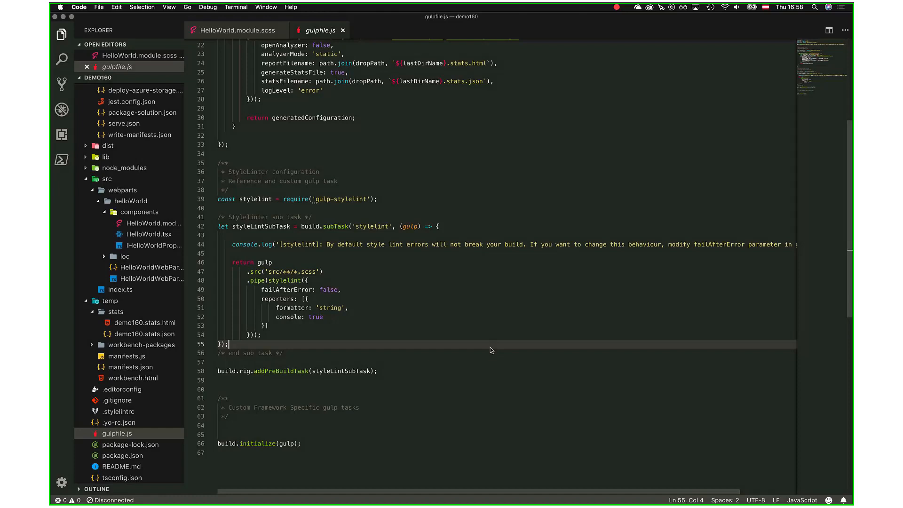
{"action": "mouse_move", "coordinate": [491, 350]}
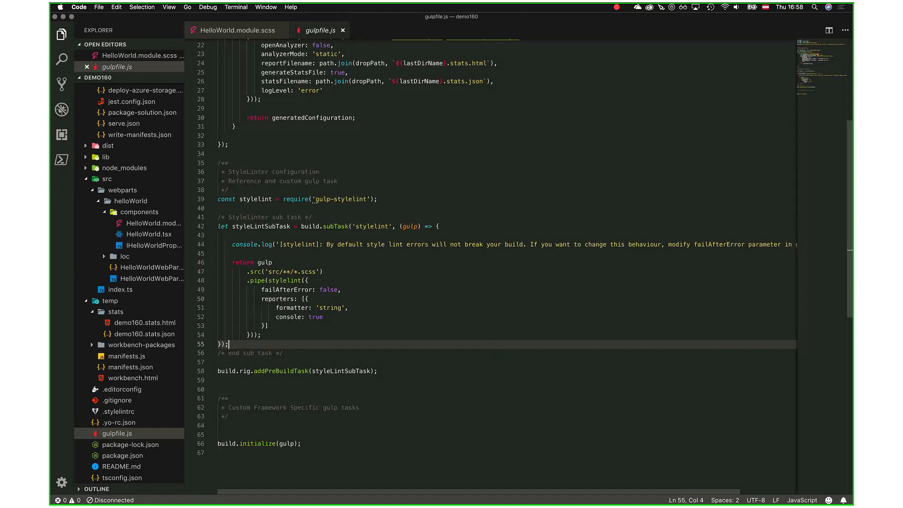
{"action": "mouse_move", "coordinate": [593, 494]}
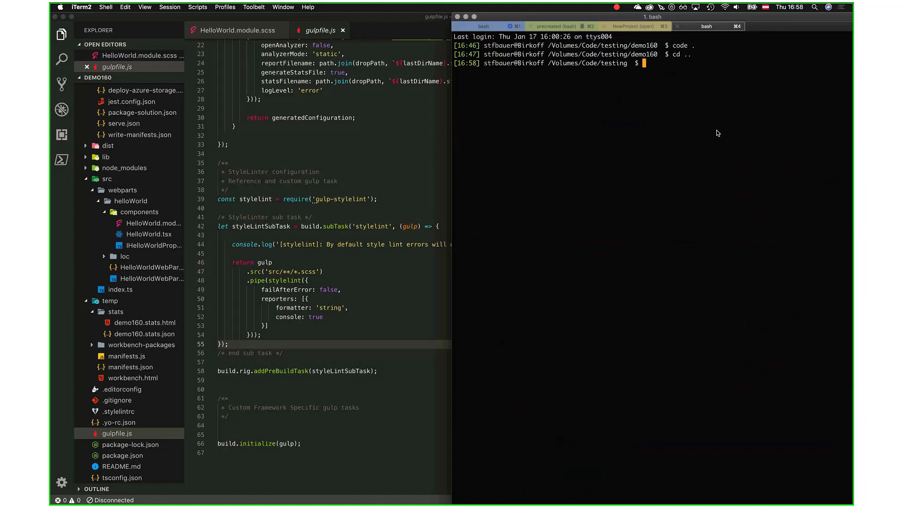
Create the demo161 folder with mkdir in iTerm2.
{"action": "type", "text": "mkdir demo"}
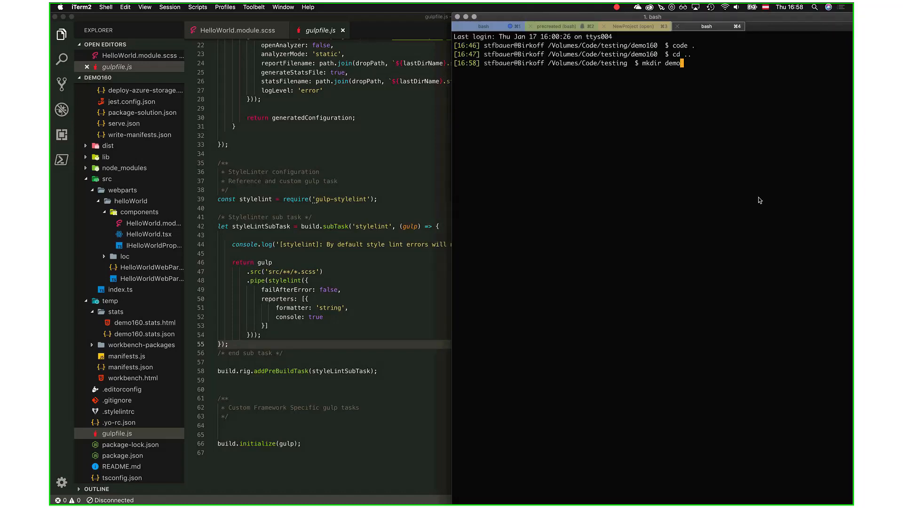
{"action": "key", "text": "Return"}
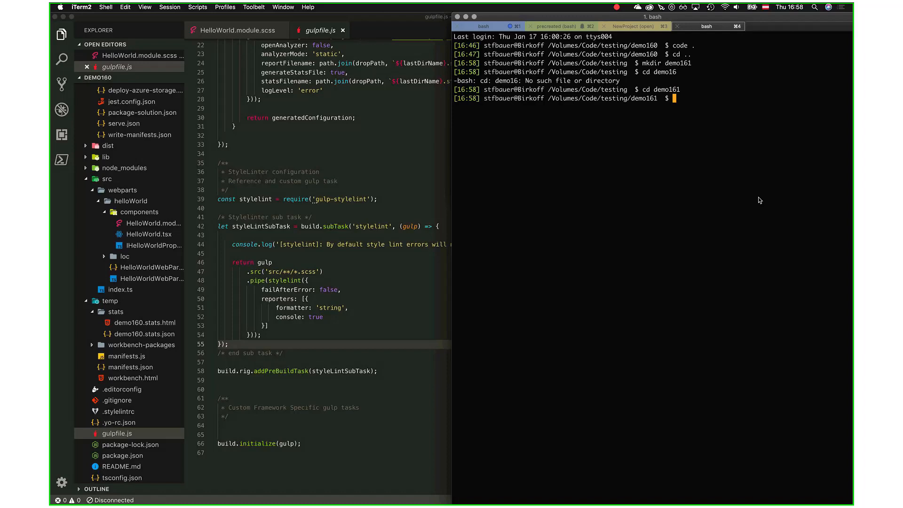
{"action": "type", "text": "yo"}
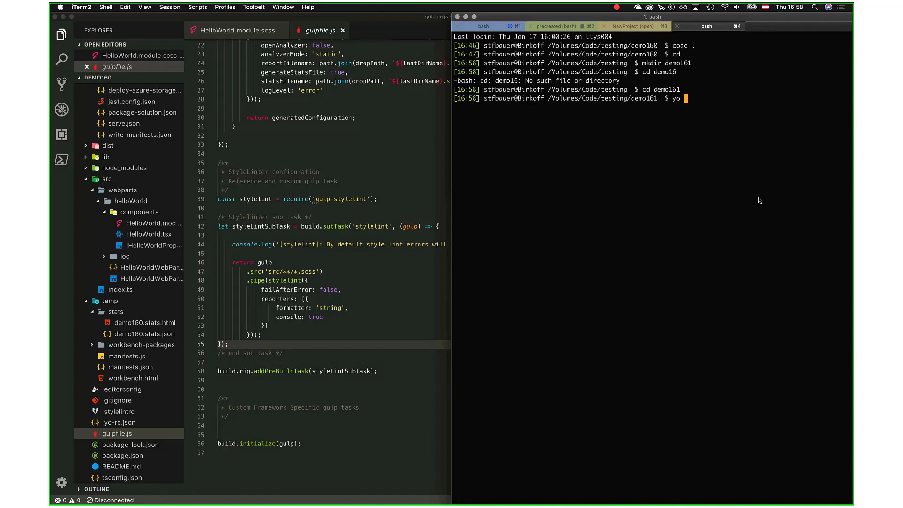
{"action": "type", "text": "@pnp/spfx"}
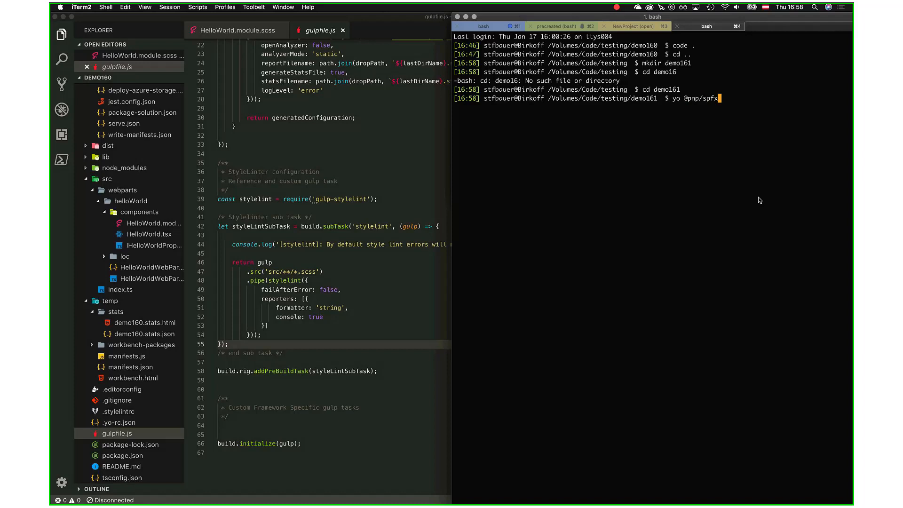
{"action": "key", "text": "Return"}
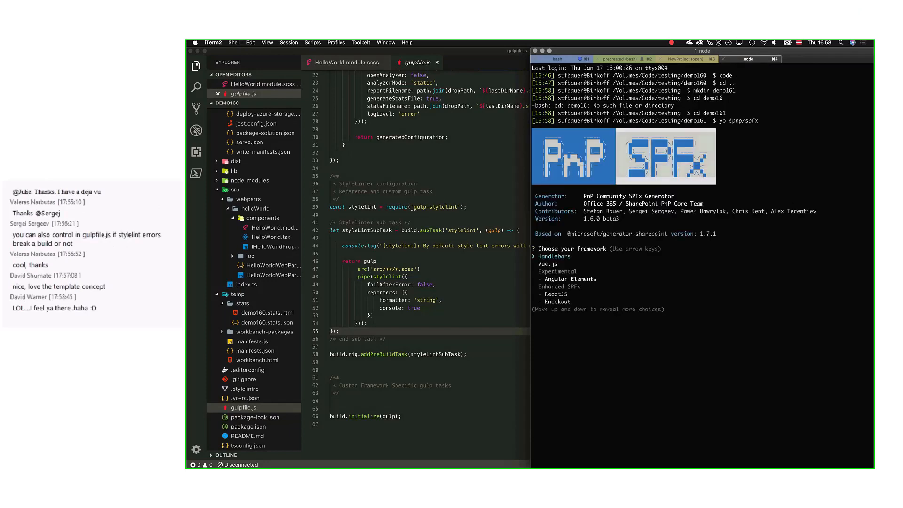
{"action": "mouse_move", "coordinate": [761, 245]}
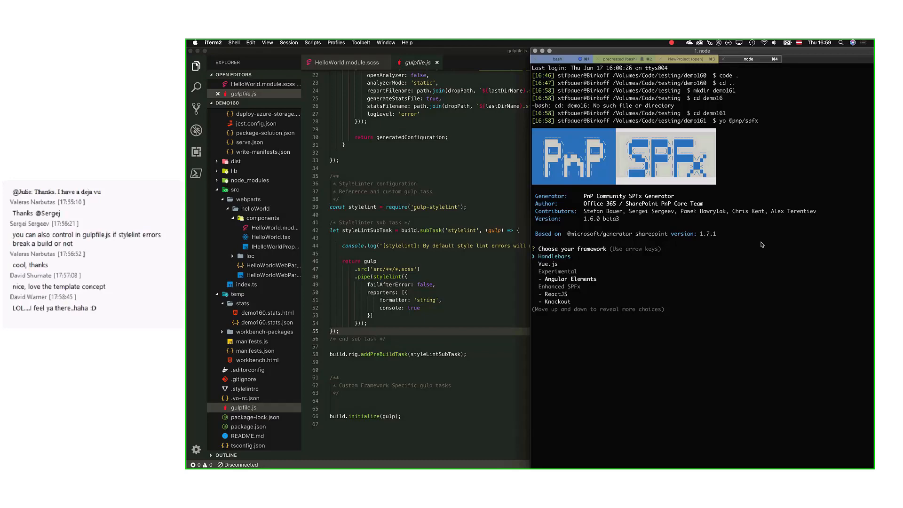
{"action": "mouse_move", "coordinate": [671, 242]}
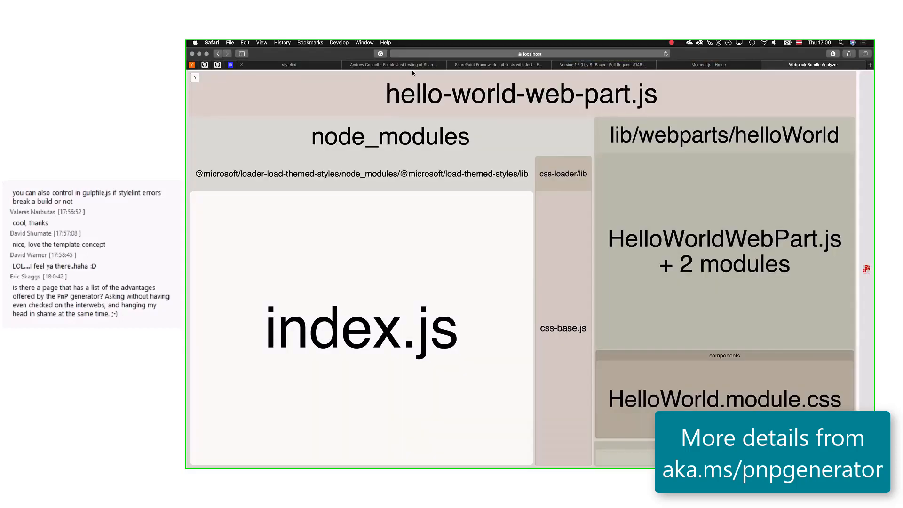
{"action": "left_click", "coordinate": [601, 65]}
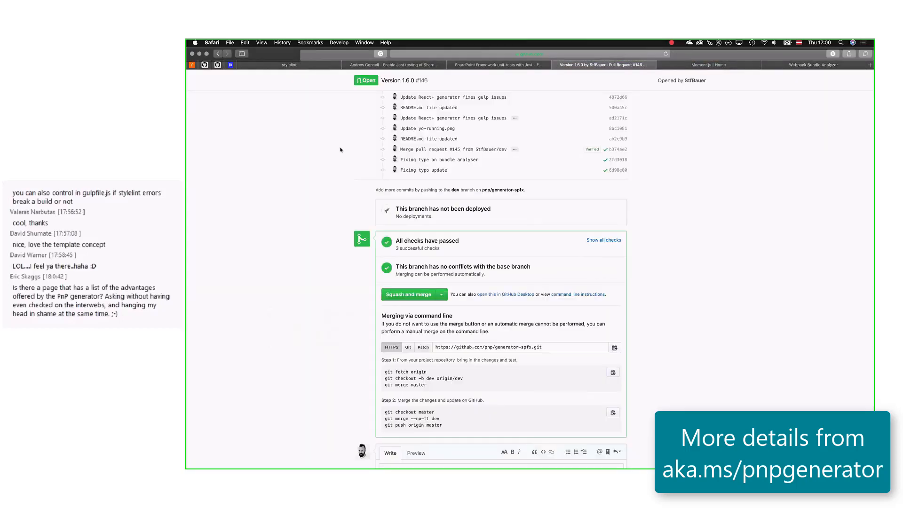